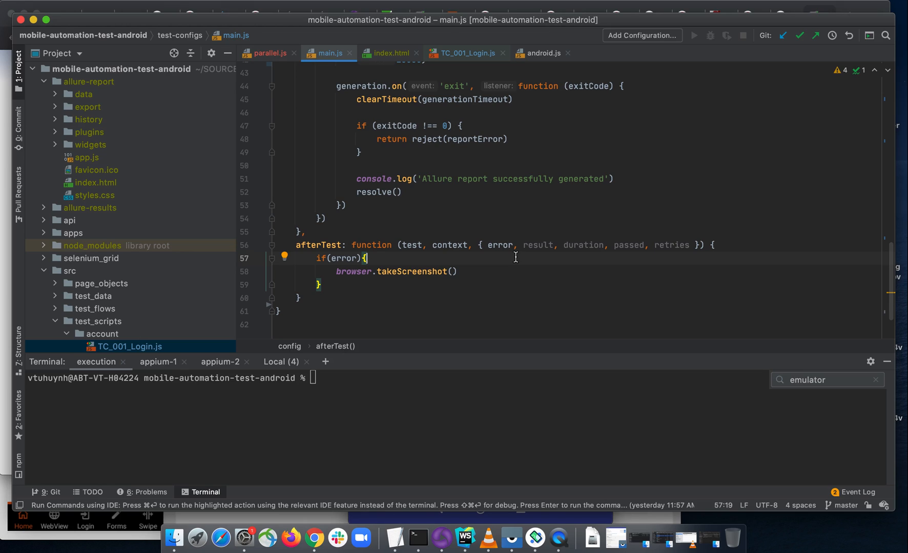
mouse_move(348, 171)
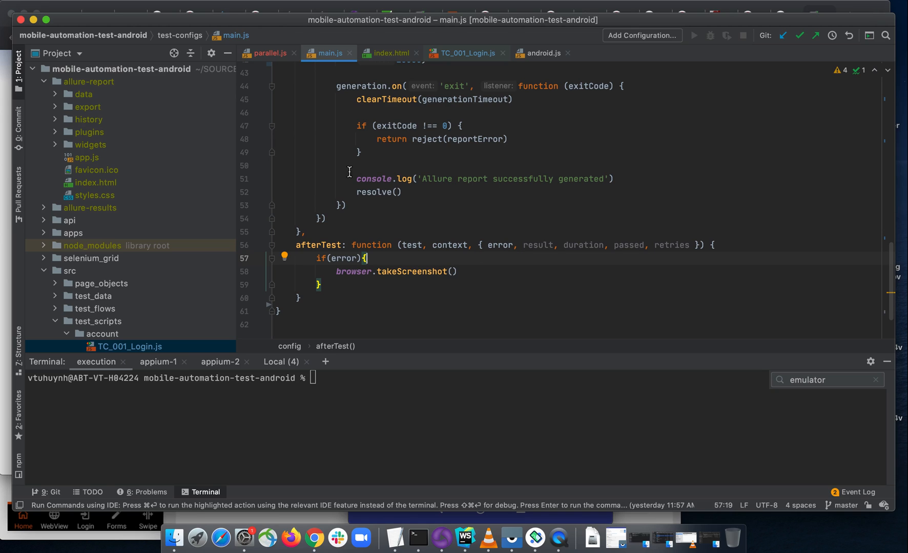
- Expand the Account Funtion suite in the Allure report to show its four passed login tests
click(391, 52)
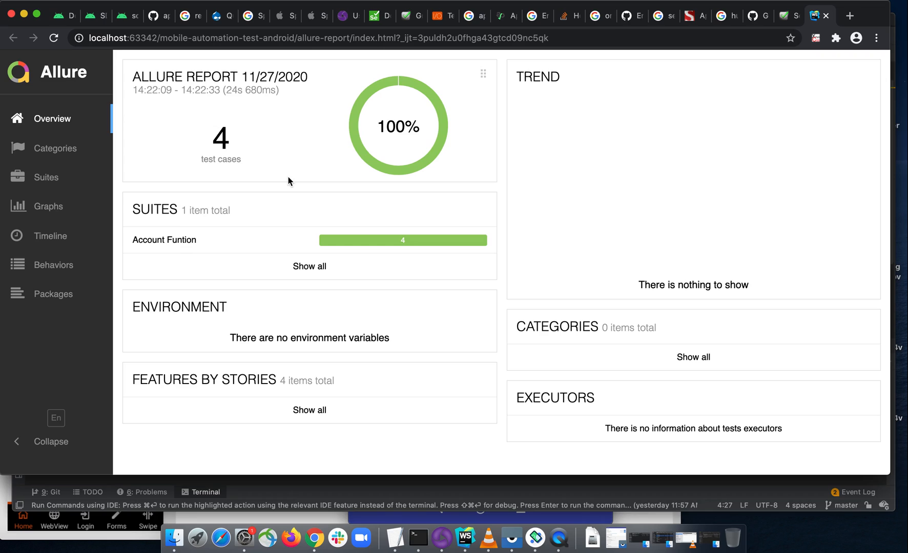
mouse_move(224, 235)
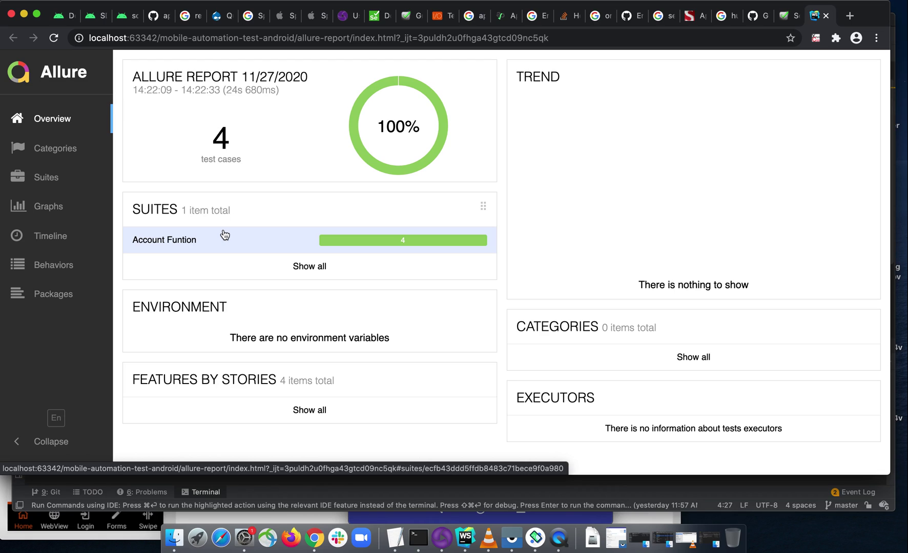
click(164, 239)
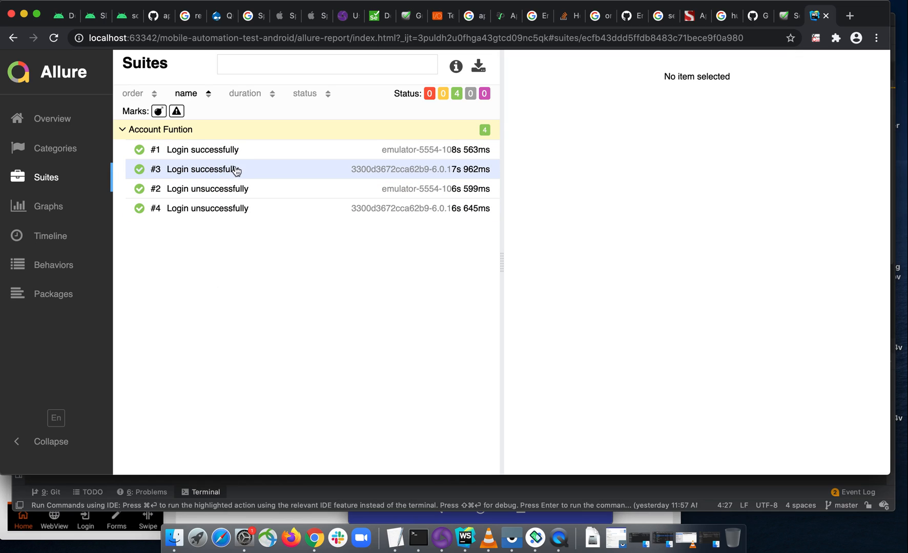
mouse_move(223, 212)
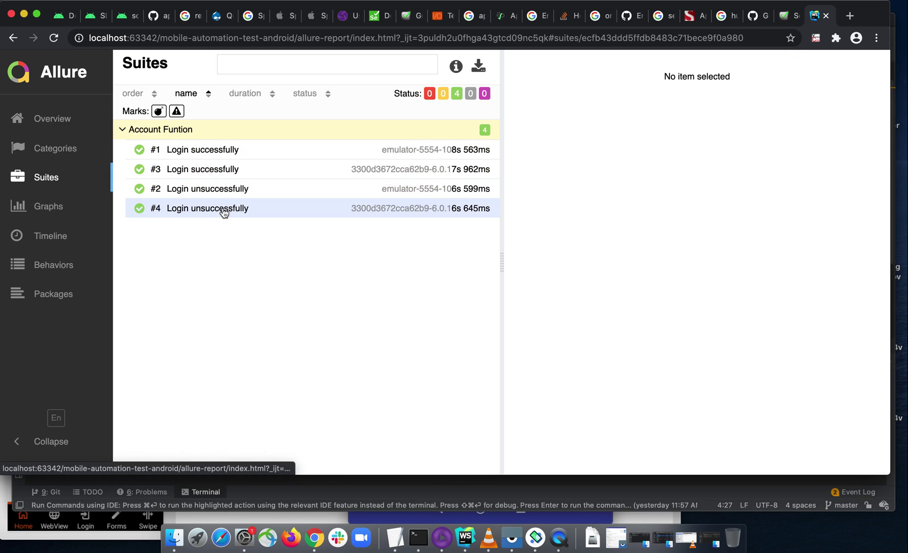
mouse_move(233, 298)
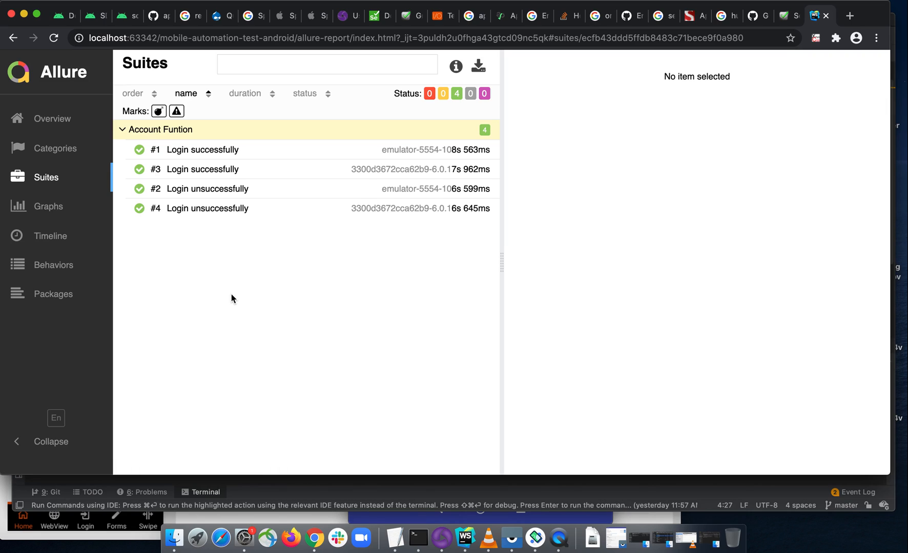
mouse_move(407, 188)
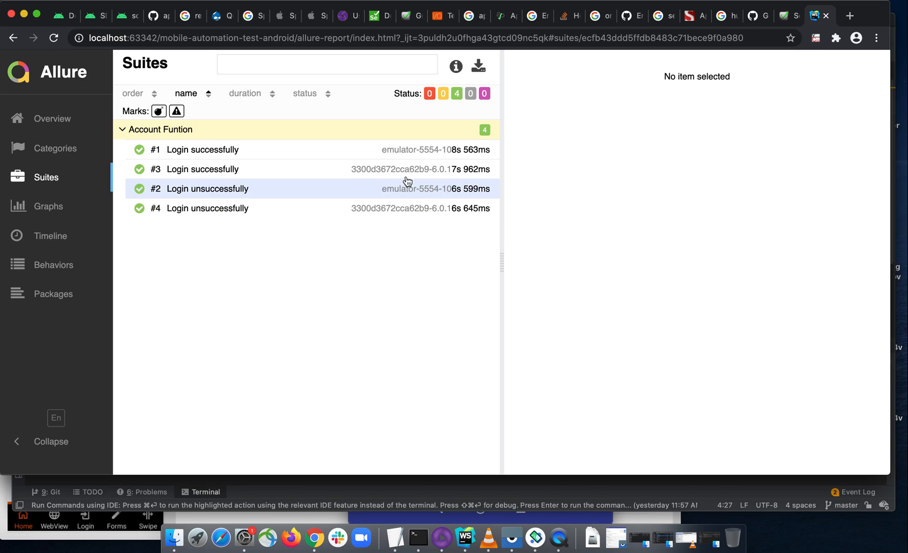
mouse_move(343, 295)
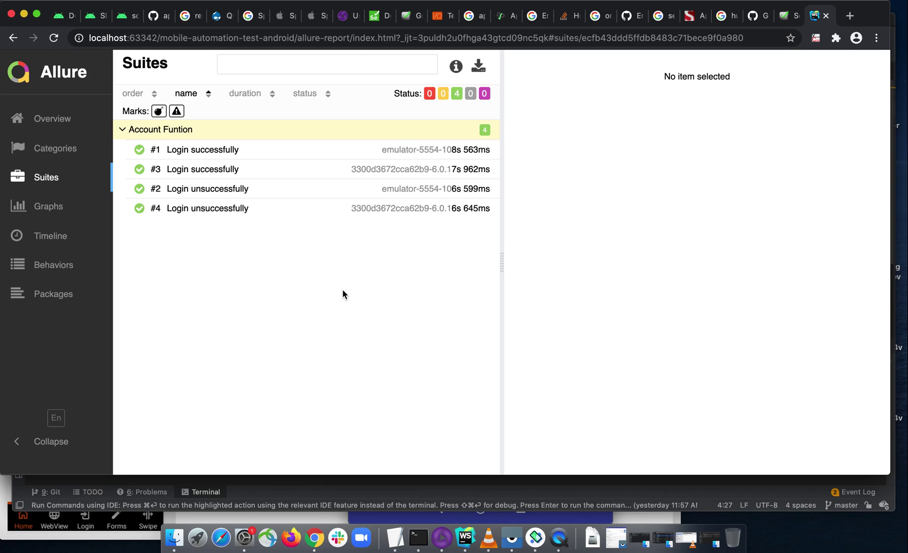
mouse_move(395, 326)
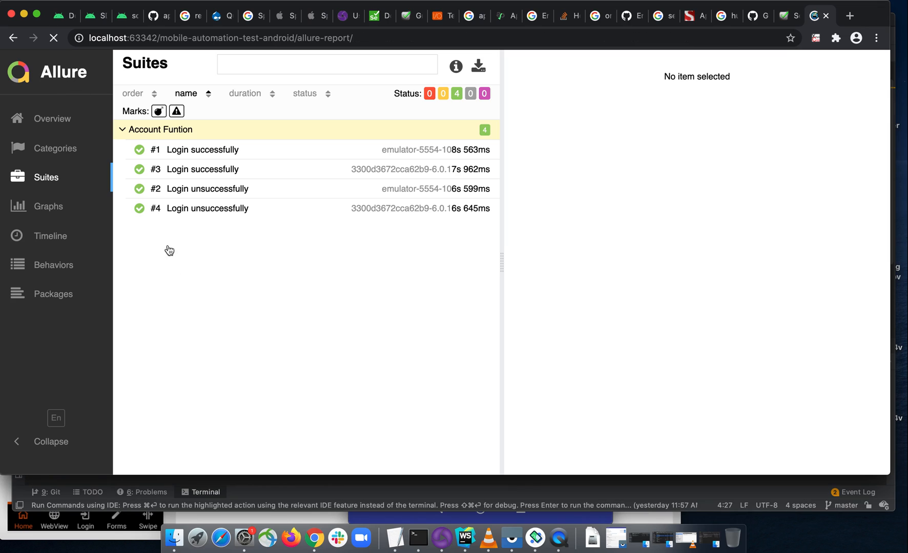
click(52, 119)
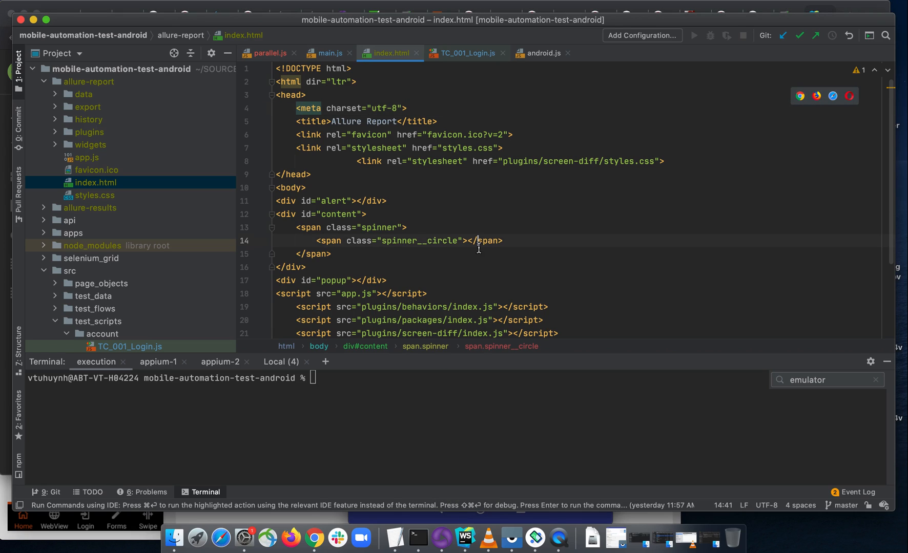
- In TC_001_Login.js, start editing the 'Account Funtion' describe title to use backticks
click(466, 53)
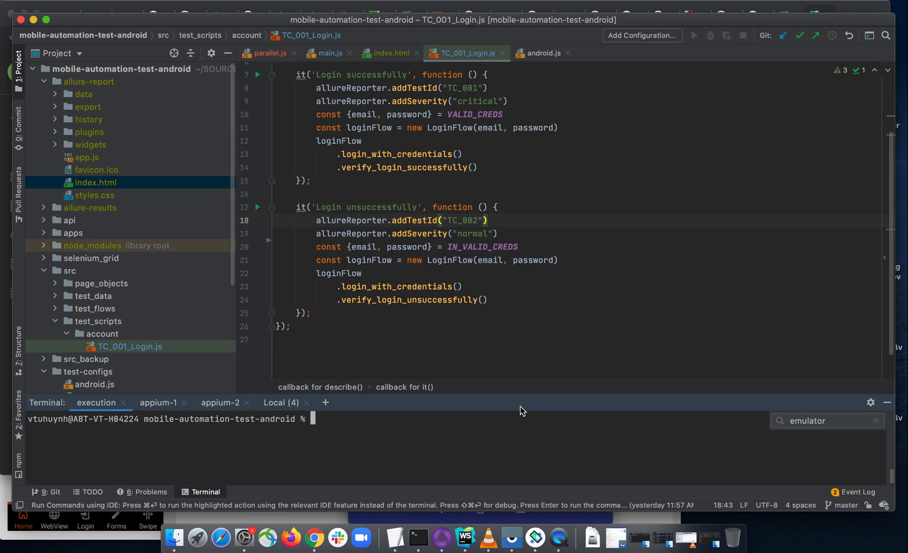
scroll(up, 3)
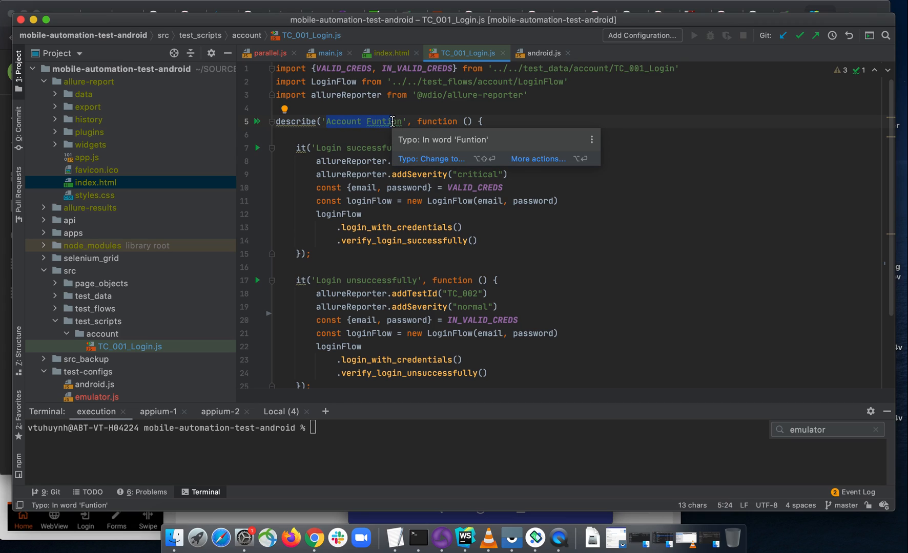
click(412, 121)
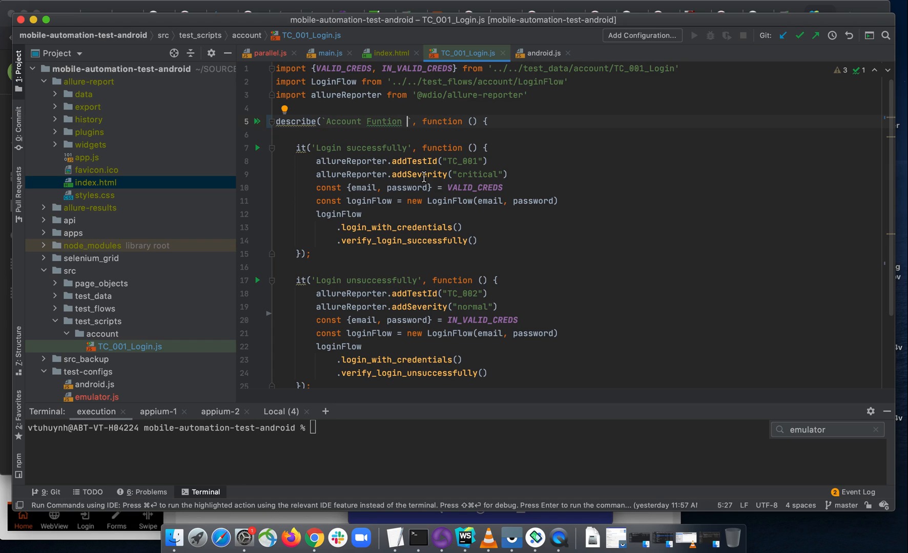
- Change the suite title to 'Account Function ${browser.capabilities.deviceName}' and check device names in parallel.js
click(399, 122)
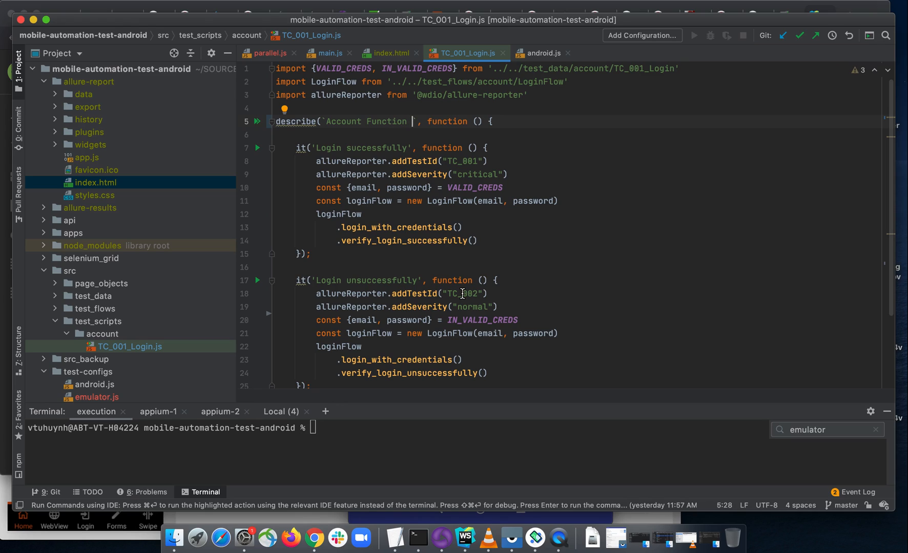
text($()
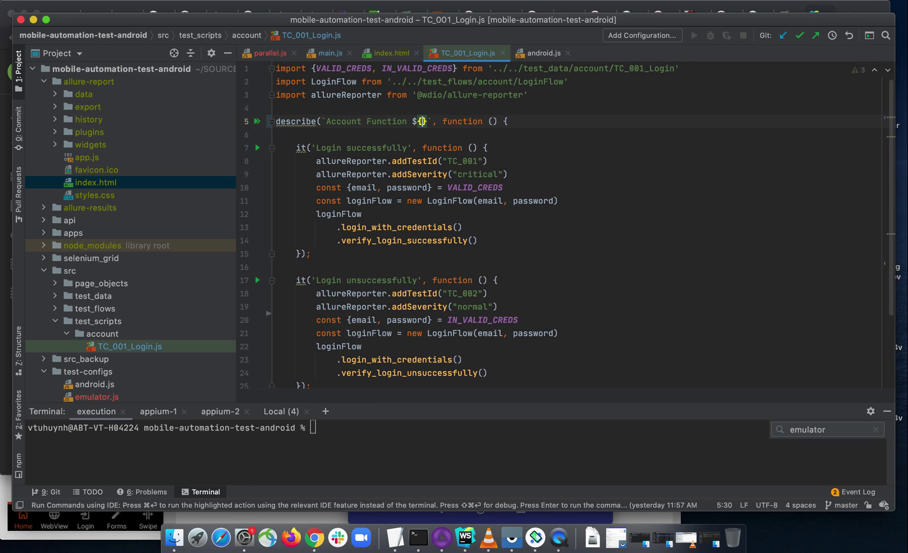
text(browser.capabilities)
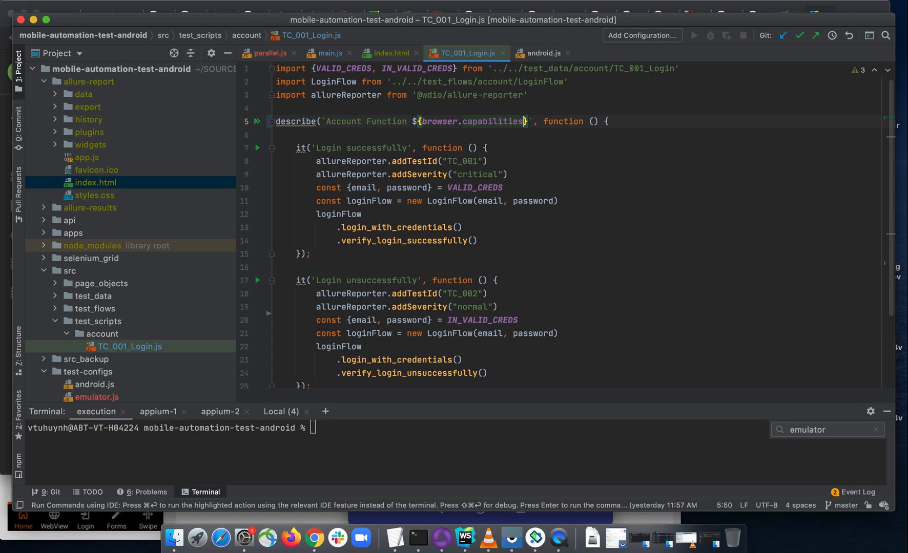
text(.deviceName)
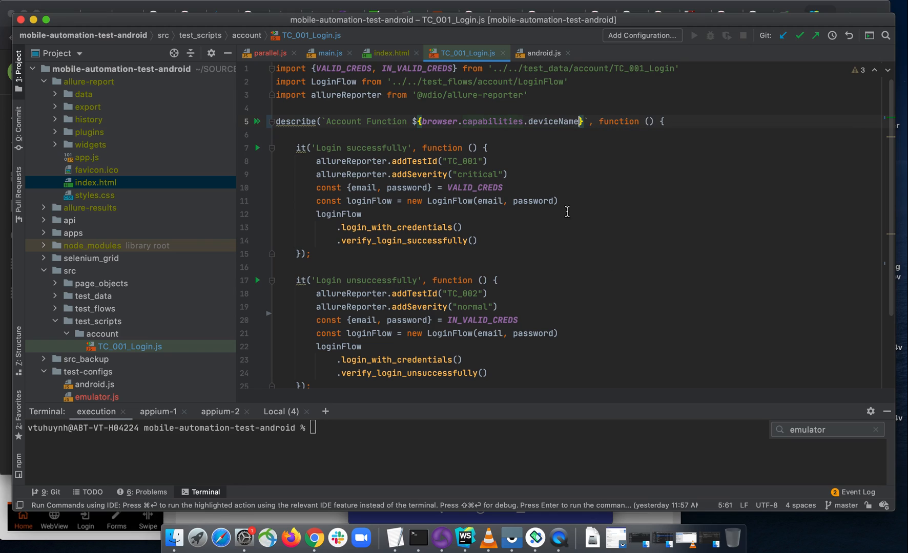
click(269, 53)
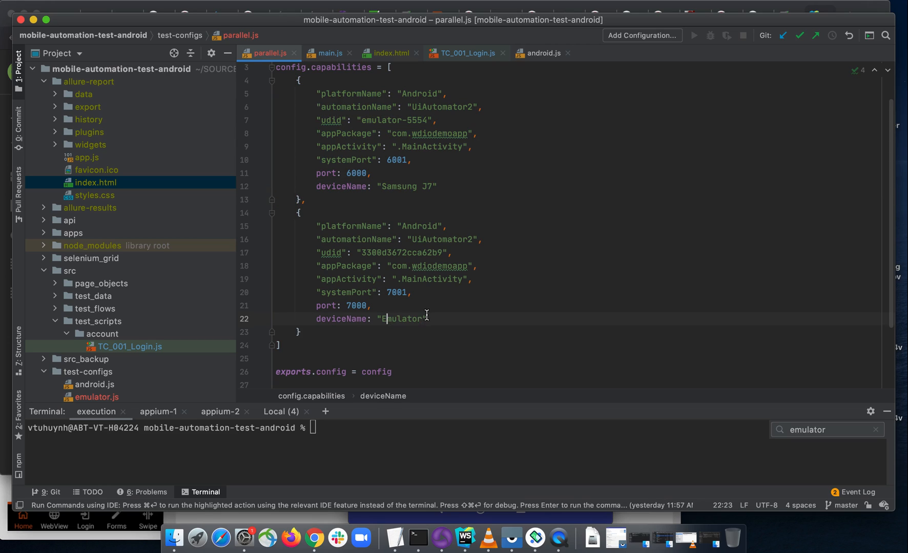
- After checking Emulator and Samsung J7 in parallel.js, make the title 'Account Function for ${browser.capabilities.deviceName}'
double_click(403, 318)
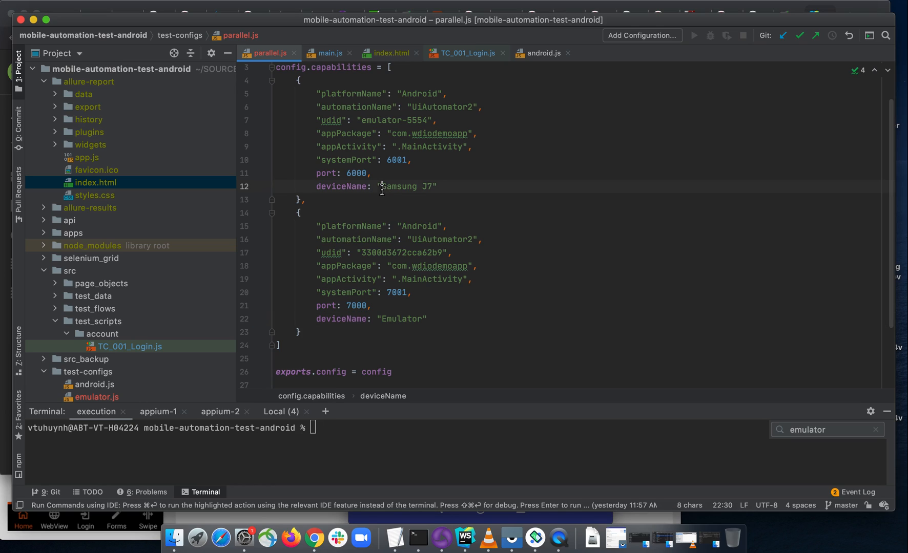
double_click(407, 185)
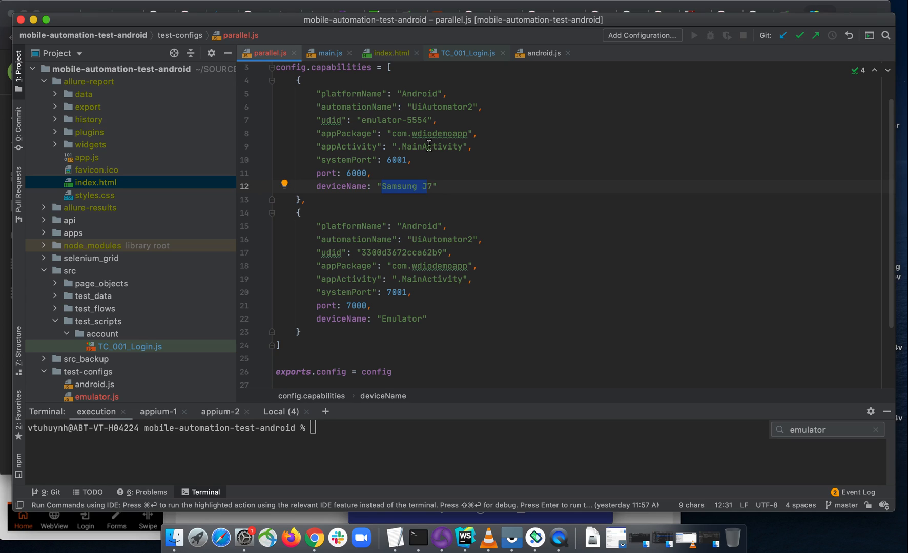
click(465, 52)
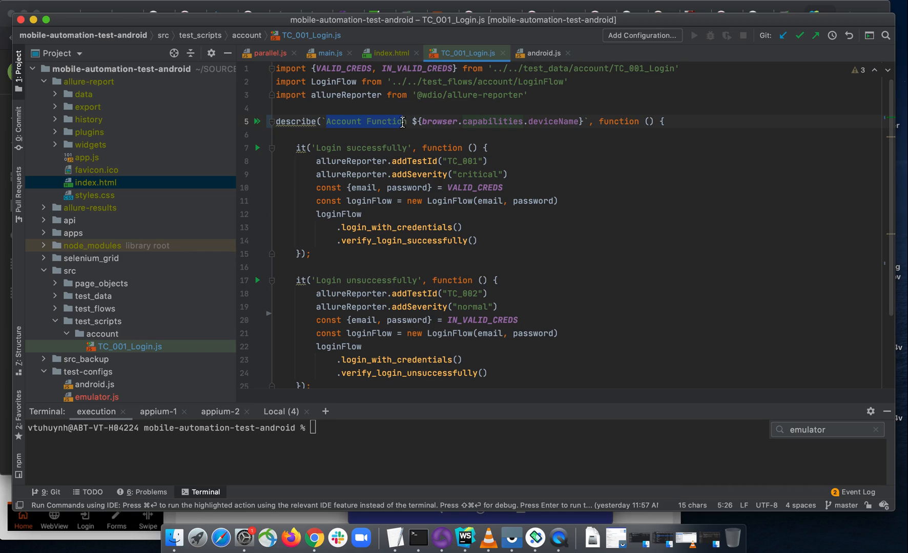
text(for)
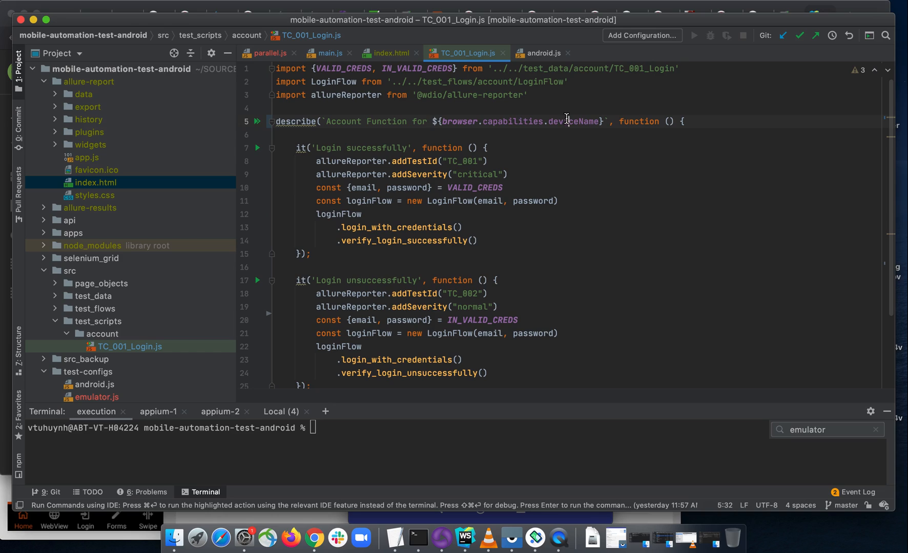
double_click(571, 121)
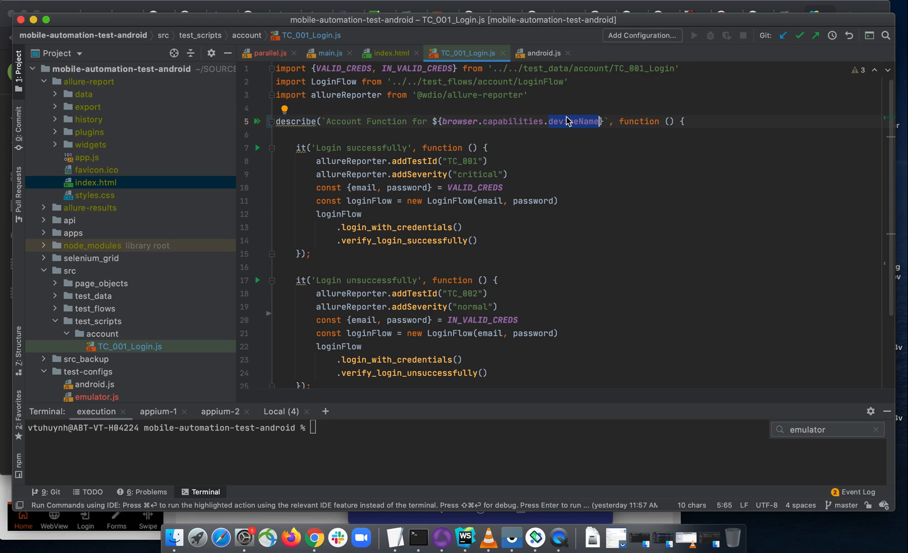
mouse_move(485, 158)
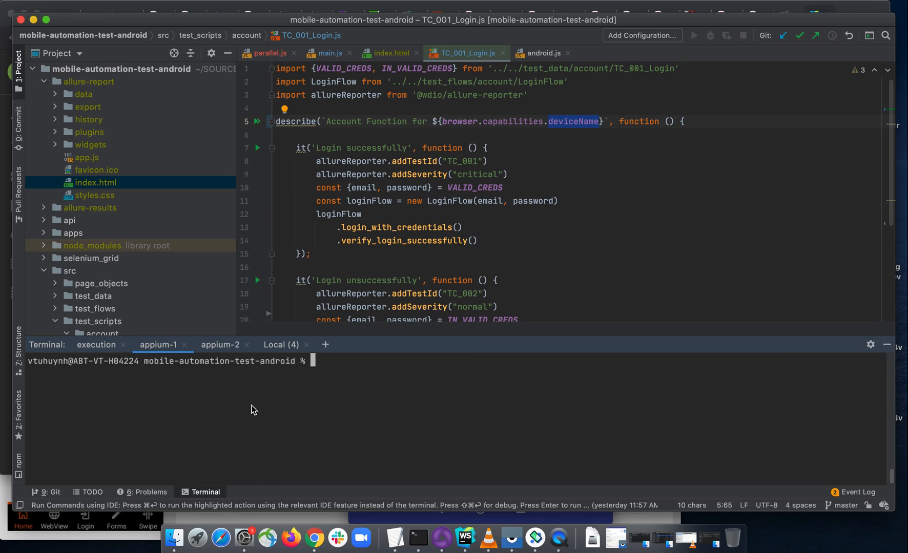
- Start Appium servers on ports 6000 and 7000 in the terminal and view the appium-1 session
text(appium -p 6000)
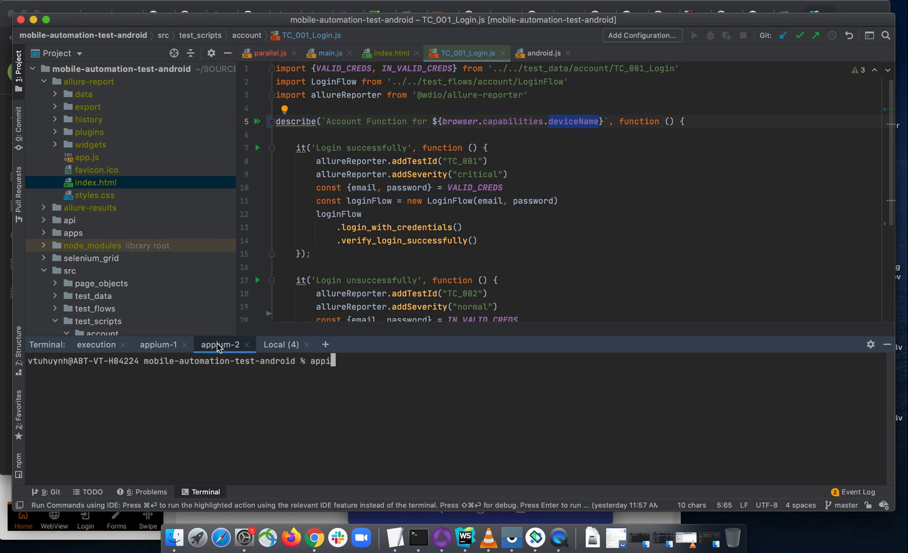
text(um -p)
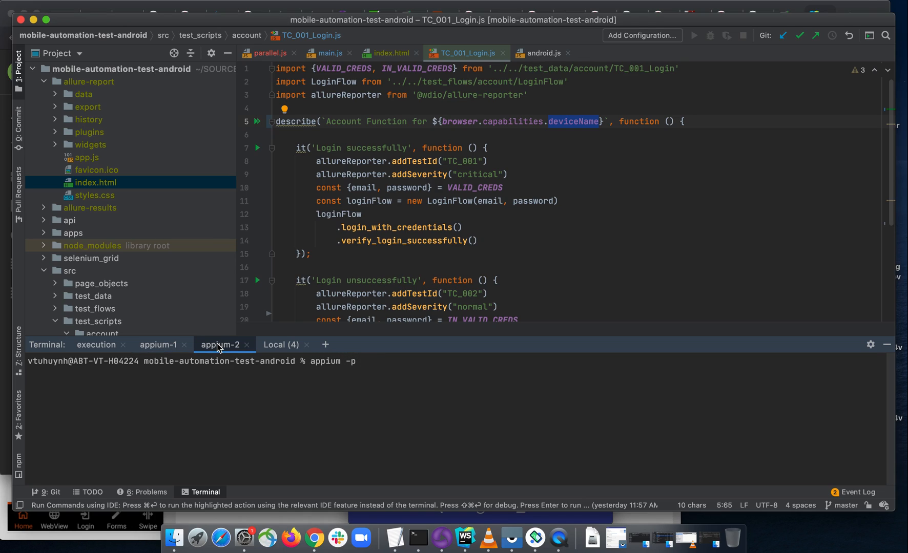
text(7000)
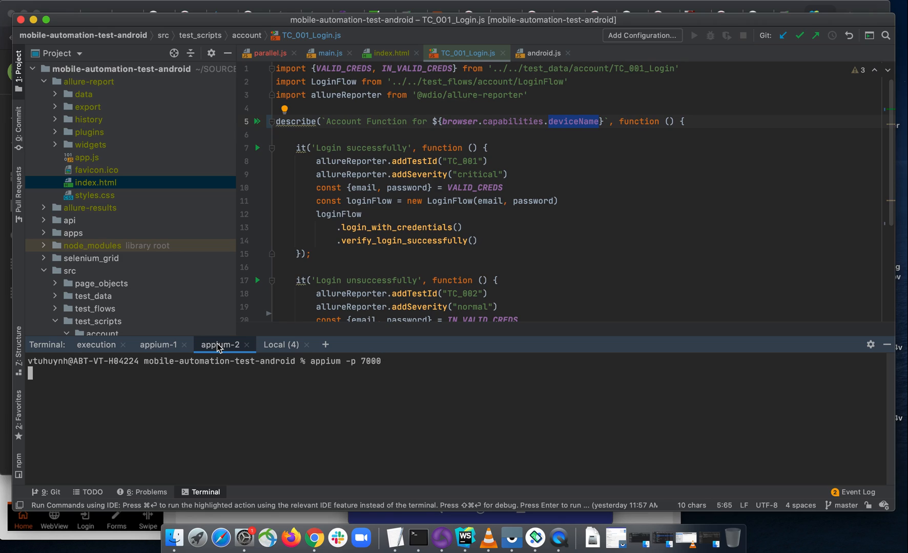
key(Return)
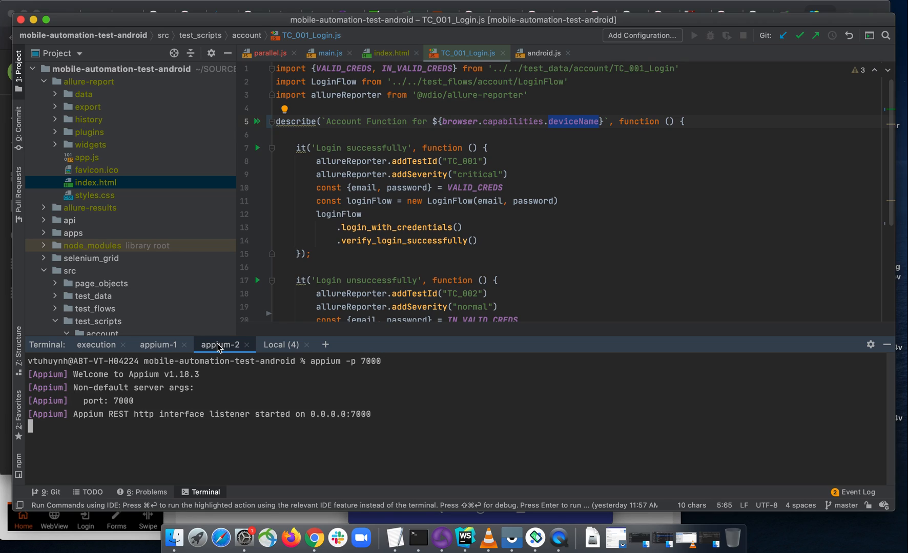
click(158, 344)
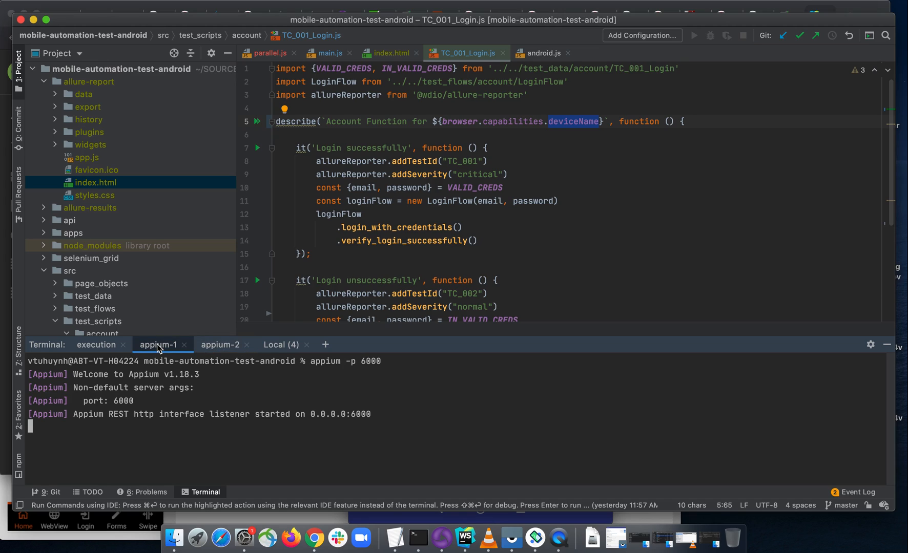
- Run npm test ./test-configs/parallel.js from the execution terminal session
click(97, 344)
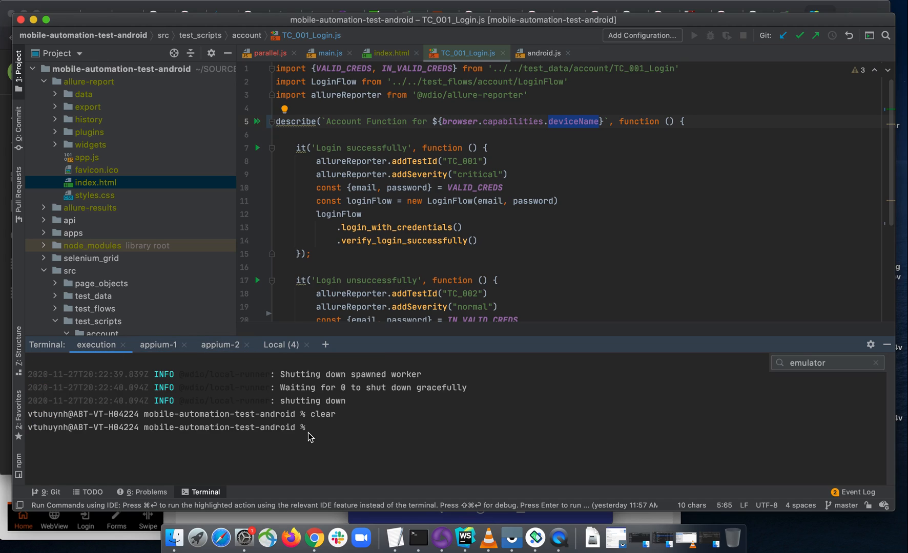
key(Return)
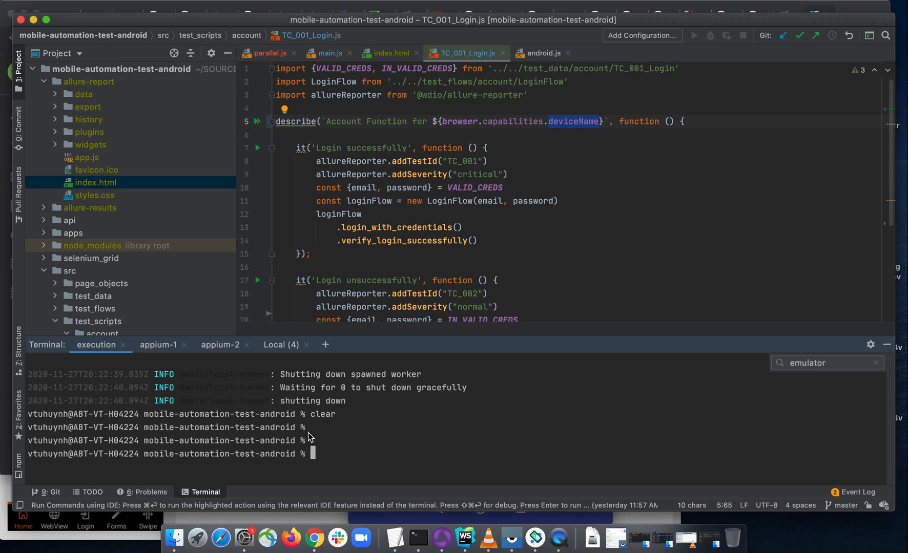
mouse_move(225, 414)
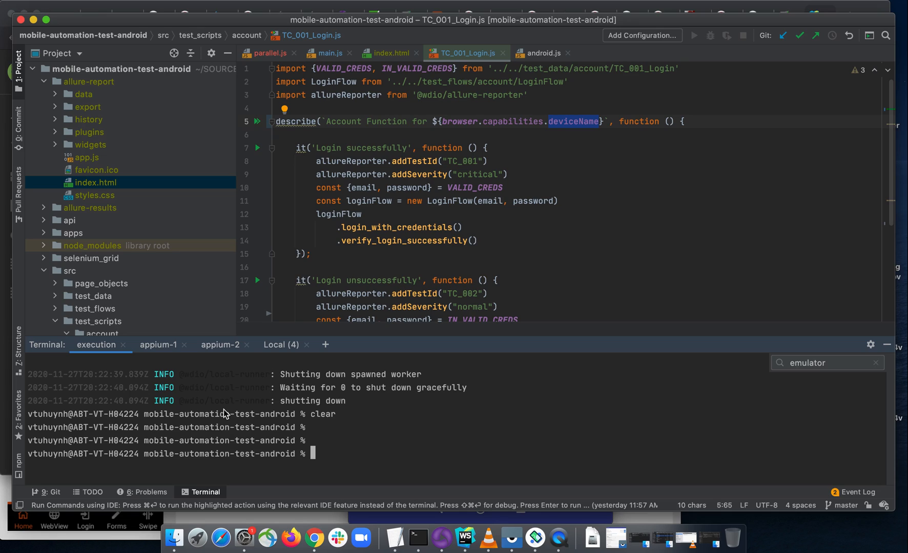
mouse_move(280, 434)
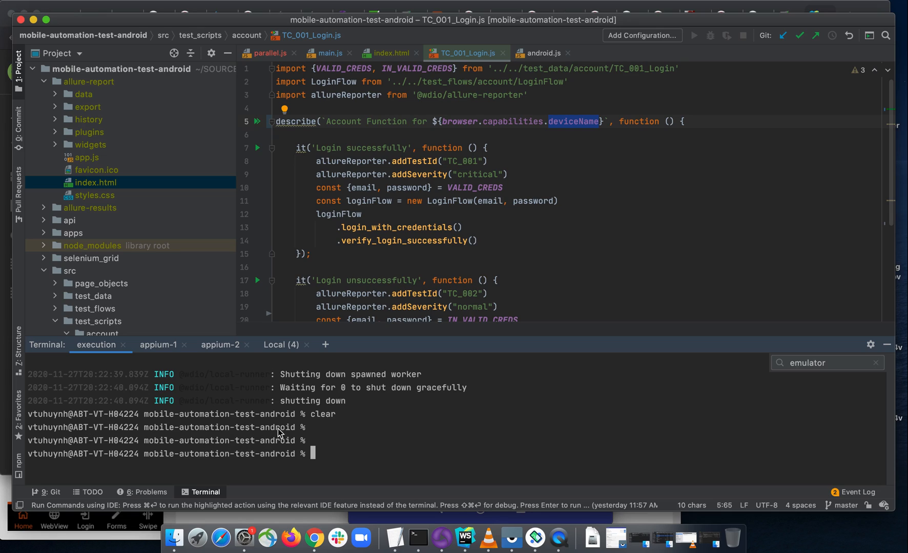
mouse_move(423, 293)
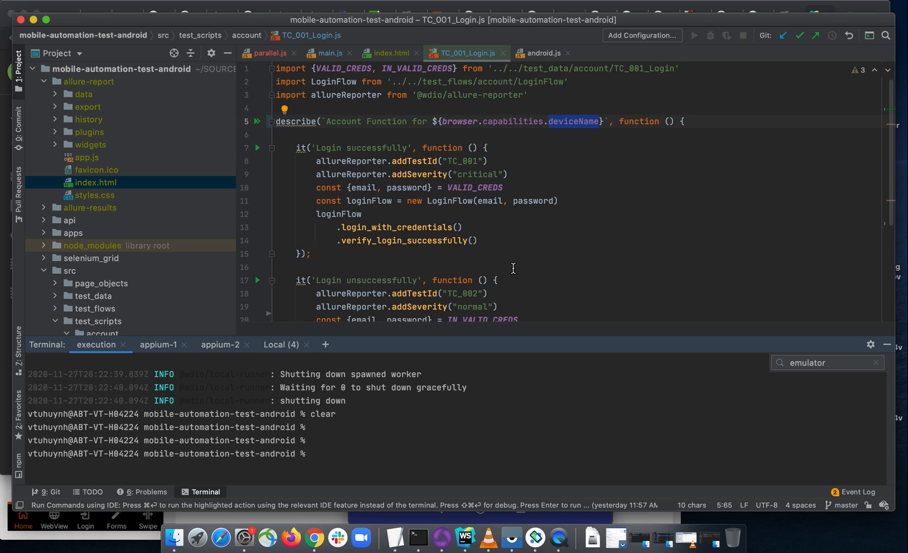
mouse_move(244, 416)
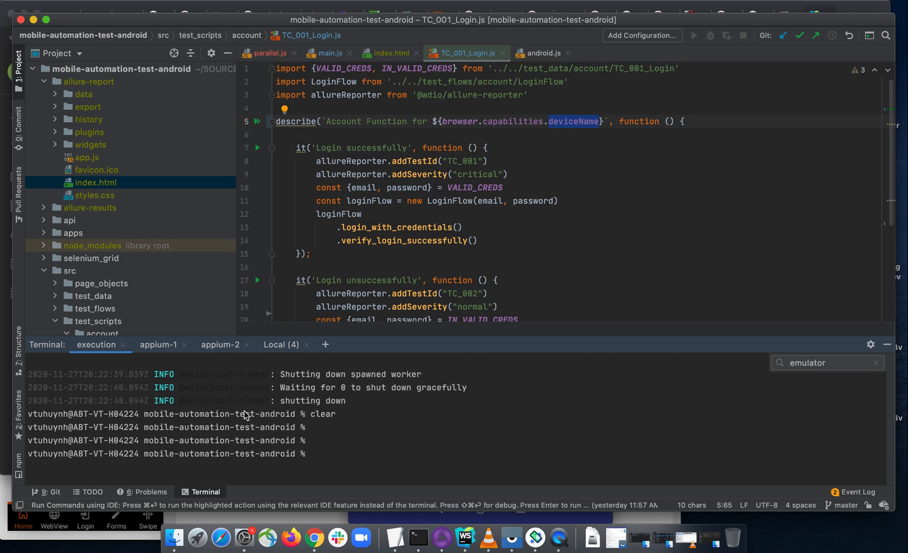
mouse_move(194, 365)
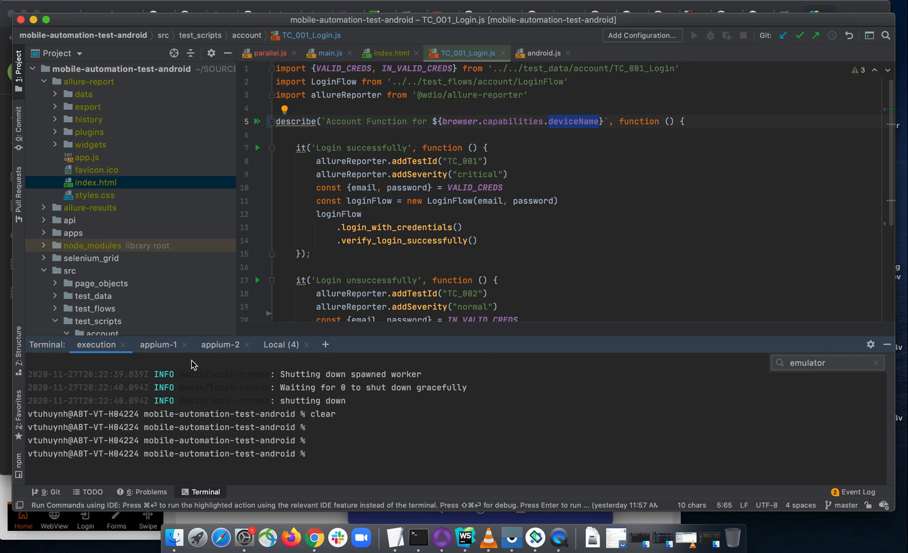
mouse_move(312, 424)
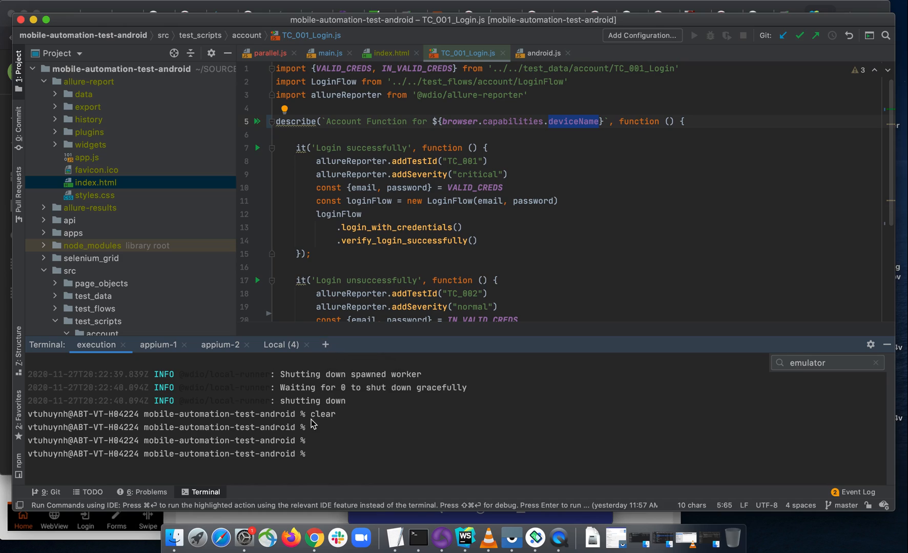
mouse_move(410, 463)
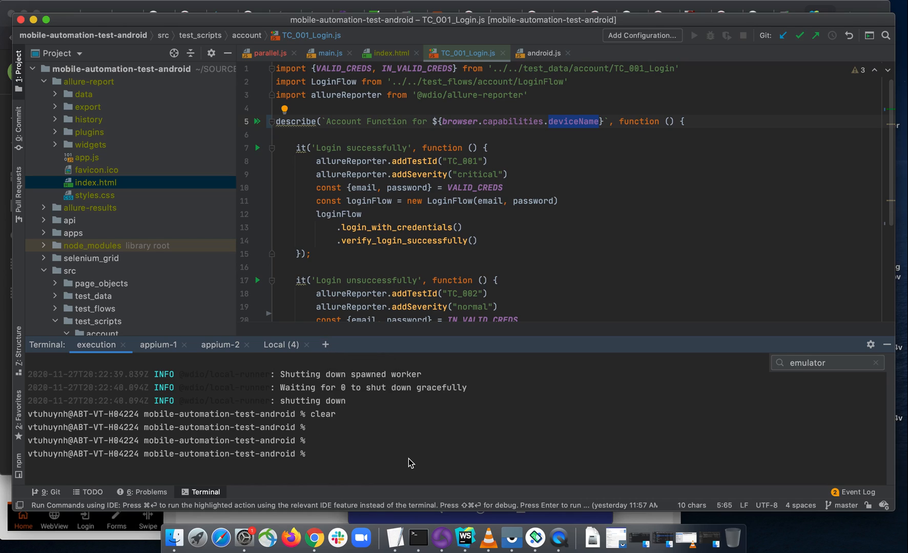
text(n)
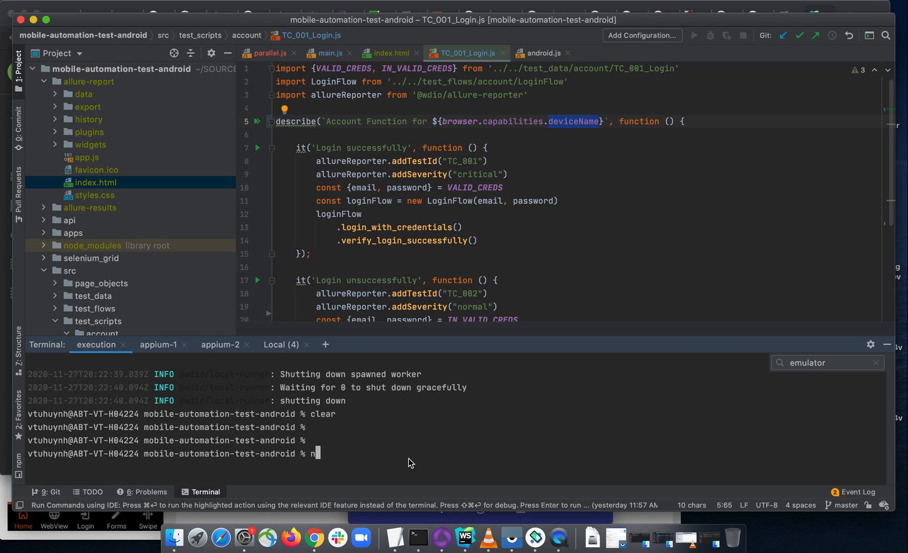
text(npm test ./test-configs/)
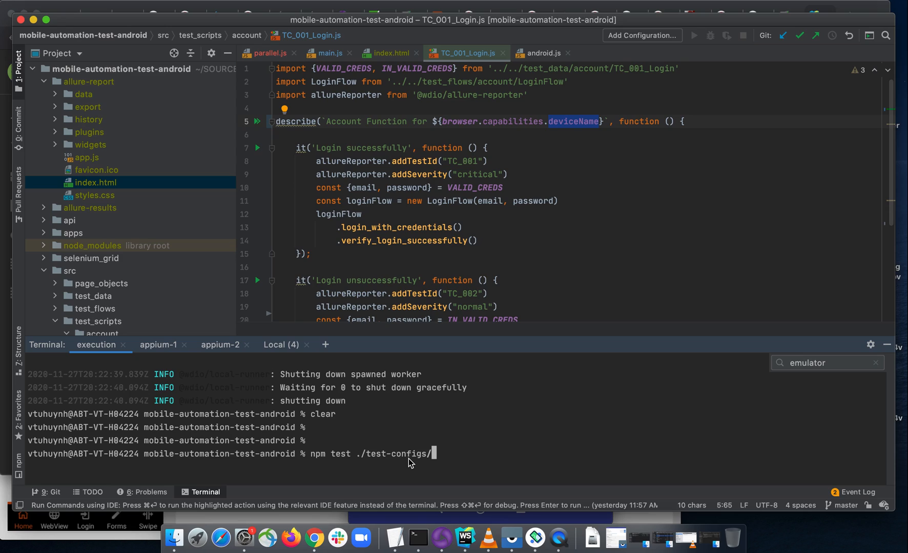
text(parallel.js)
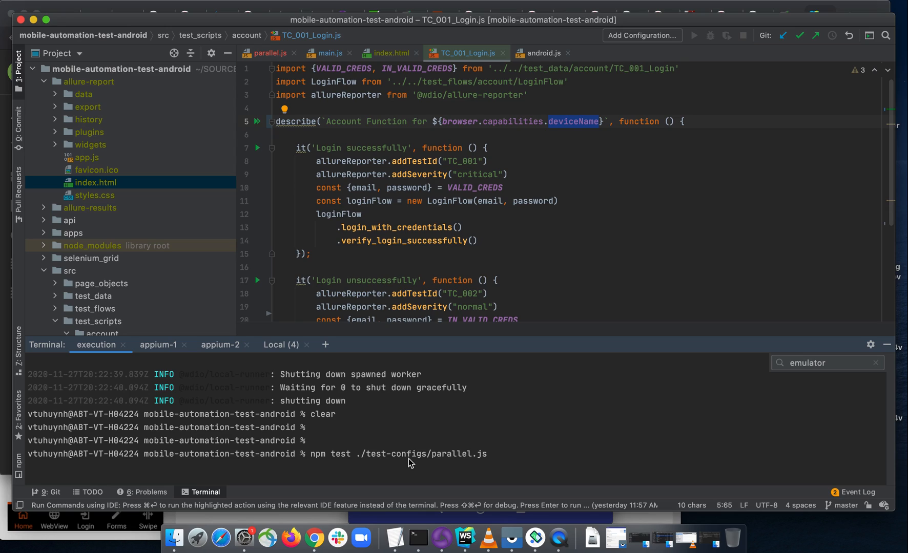
key(Return)
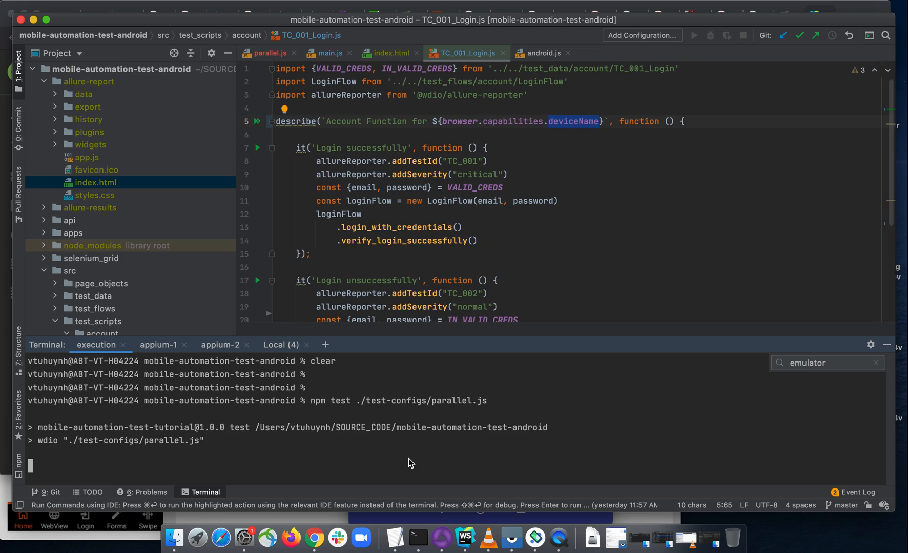
- Watch the appium-1 and appium-2 server logs while the parallel tests run to completion
click(157, 344)
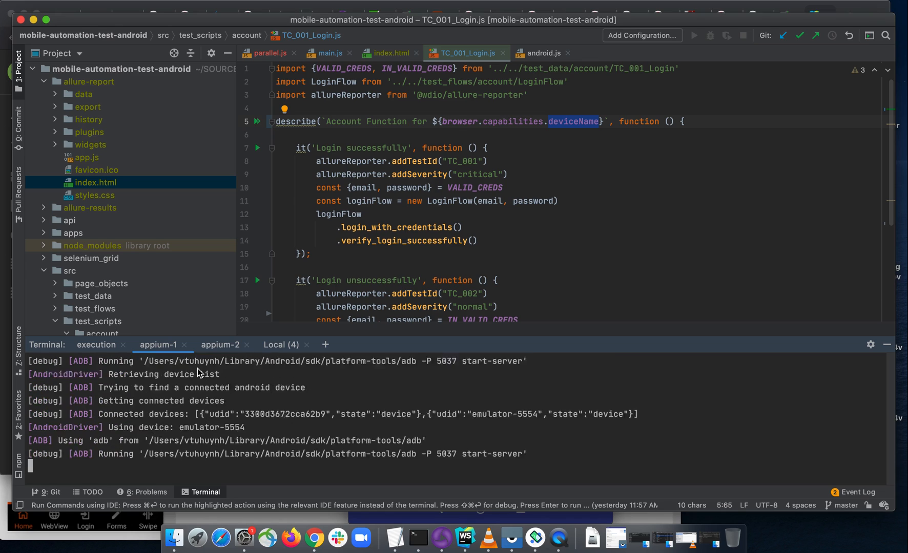
click(512, 541)
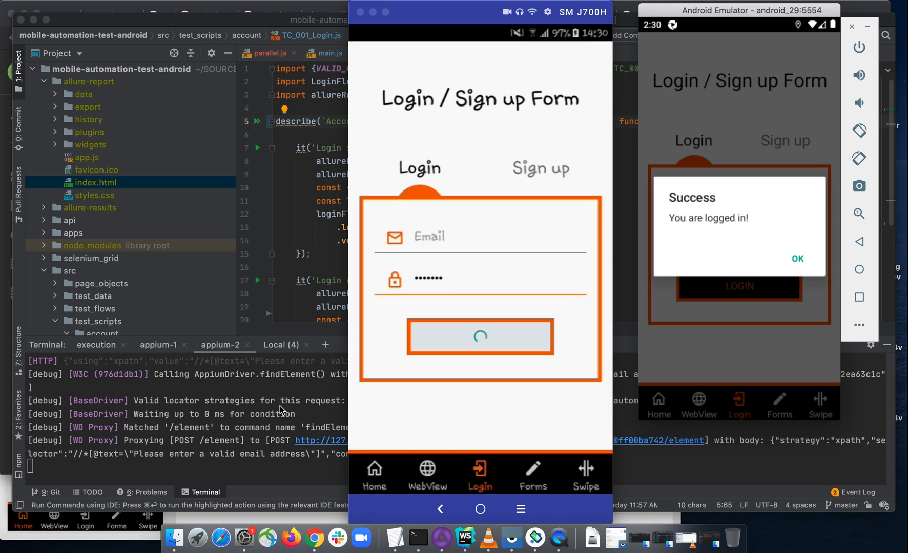
click(480, 337)
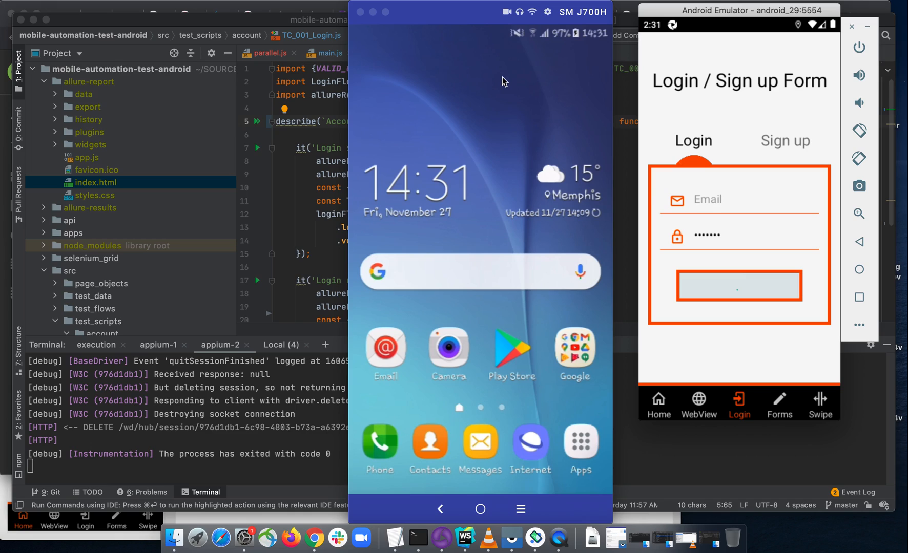
click(738, 286)
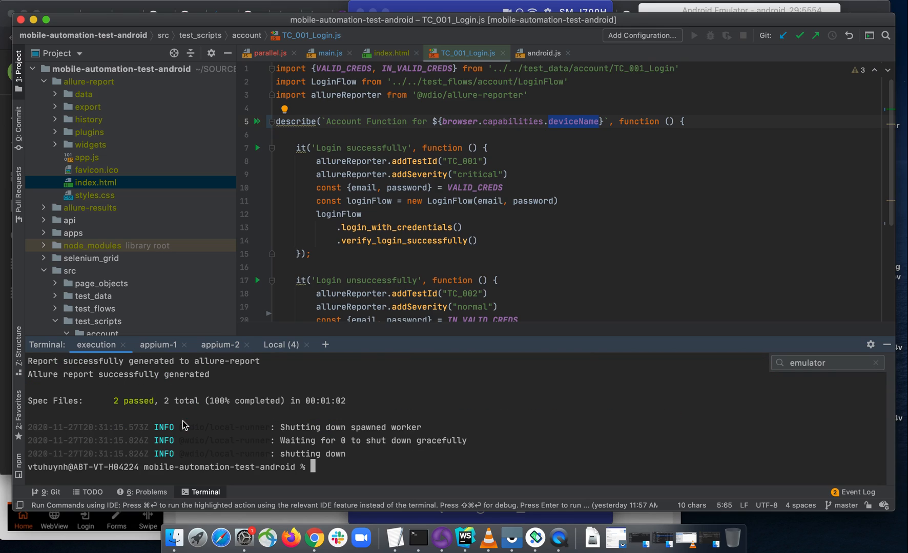
mouse_move(171, 201)
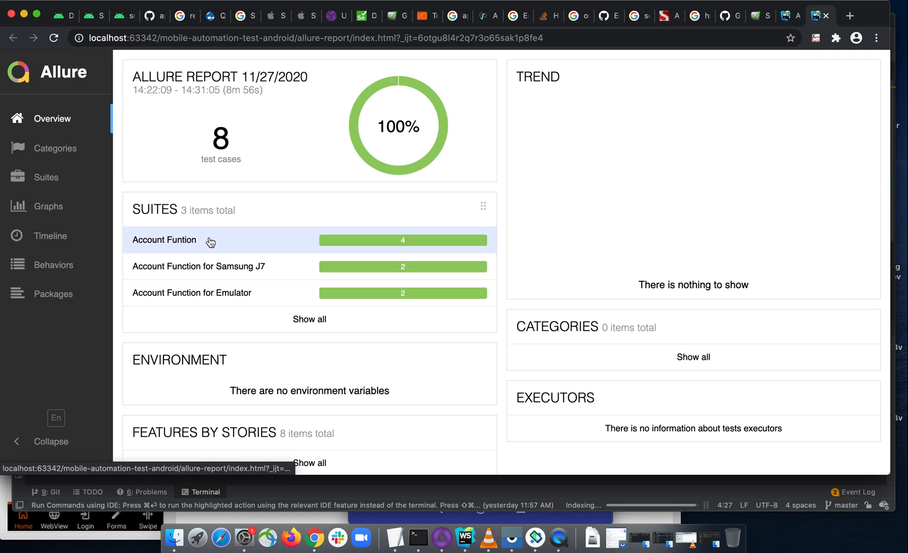
mouse_move(249, 251)
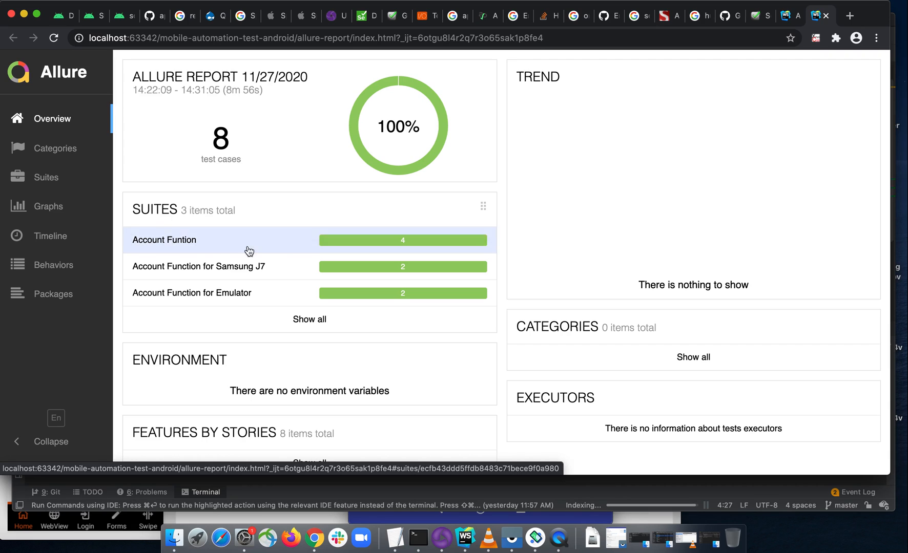
mouse_move(616, 136)
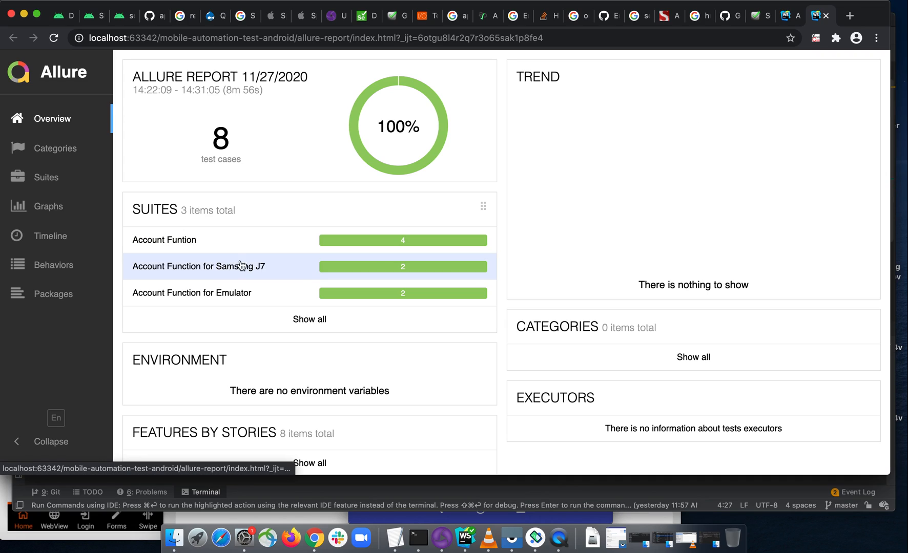
mouse_move(234, 277)
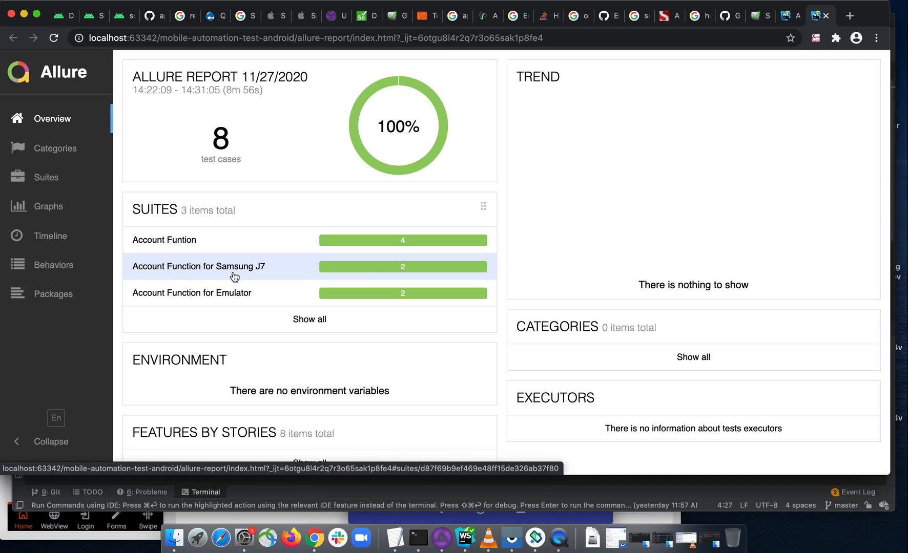
mouse_move(255, 274)
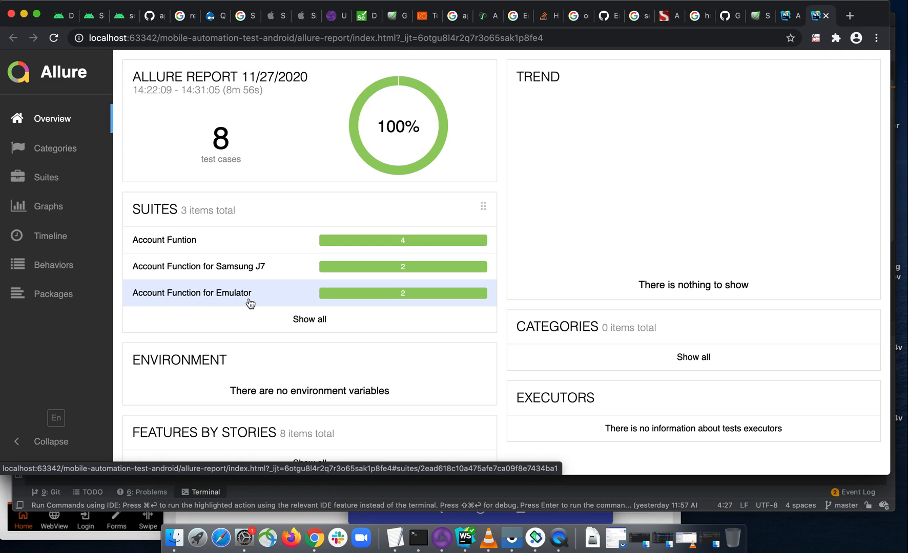
- Expand the Account Function for Emulator and for Samsung J7 suites, each with two passed login tests
click(192, 292)
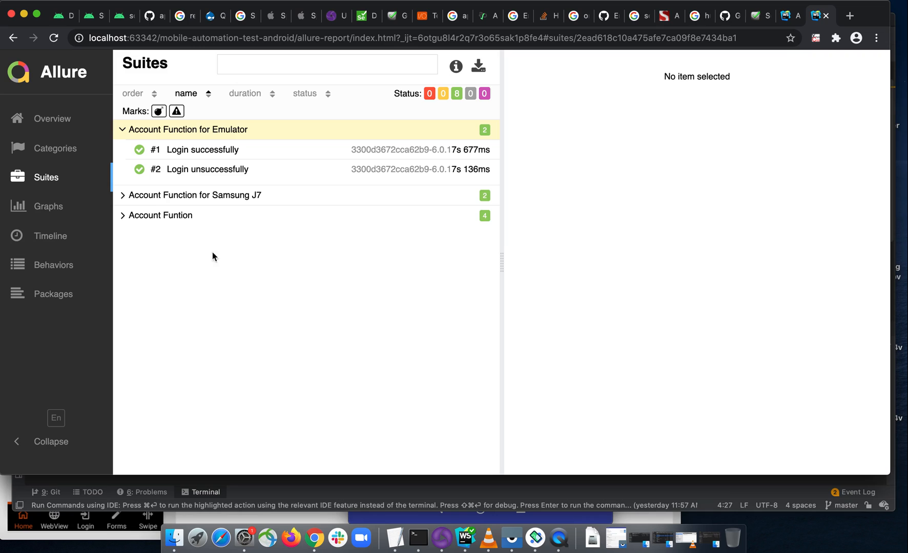
click(194, 195)
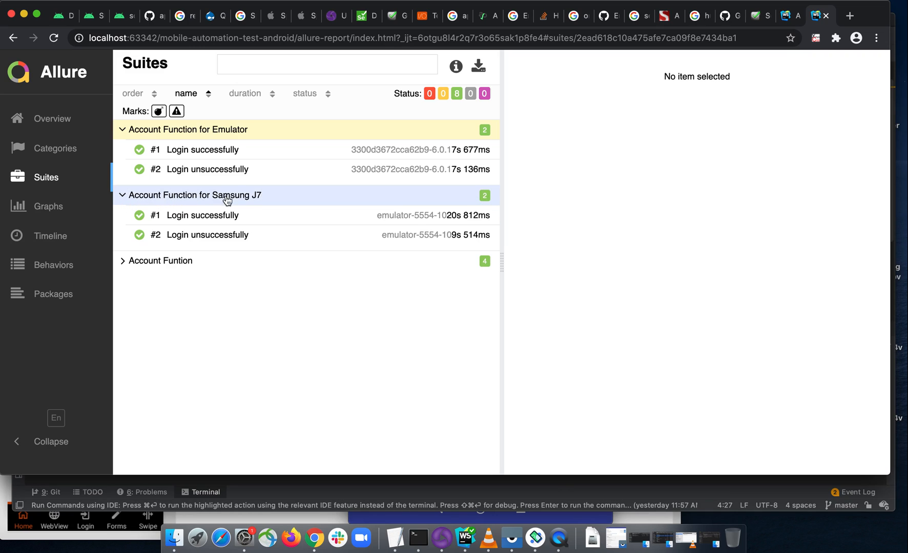
mouse_move(192, 130)
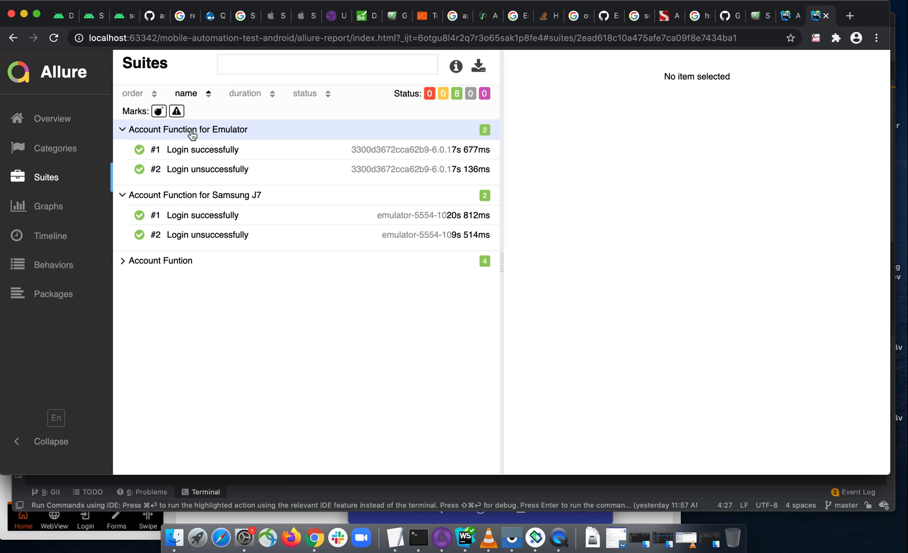
mouse_move(238, 144)
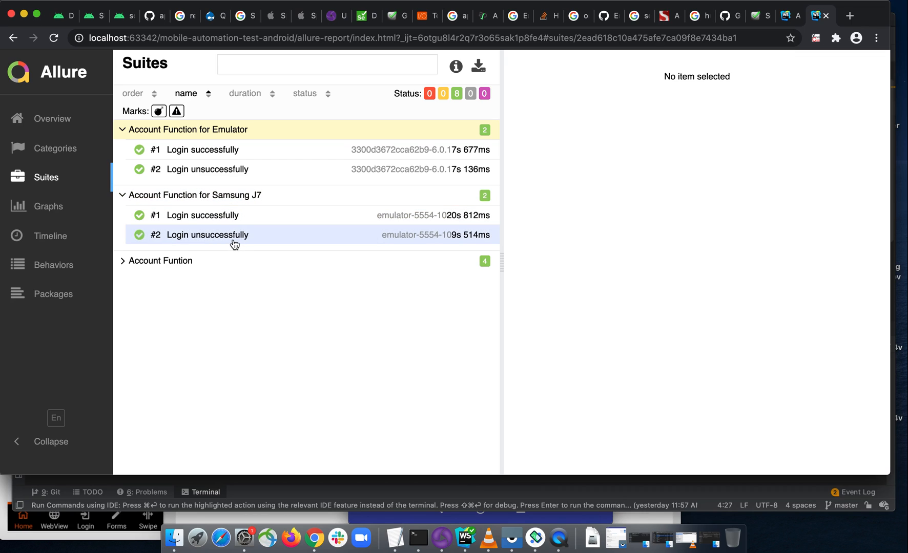
mouse_move(740, 240)
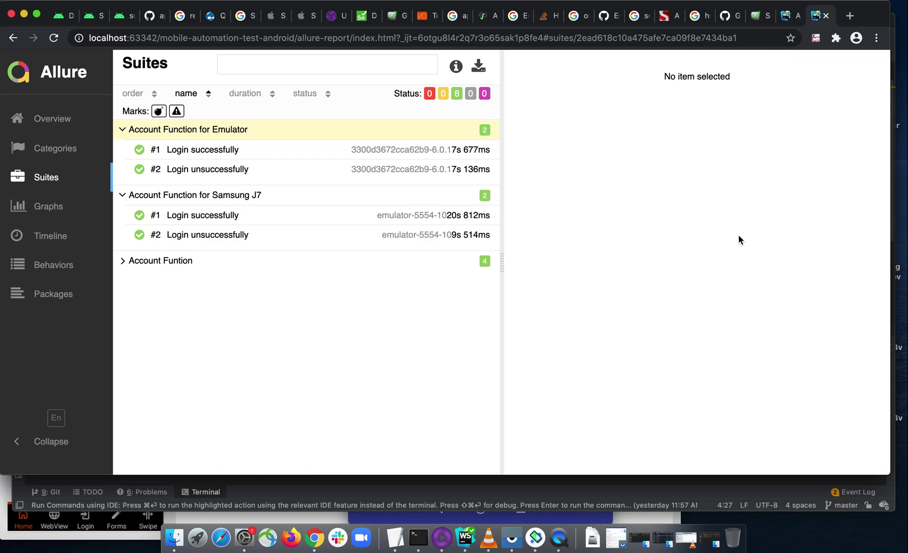
click(465, 538)
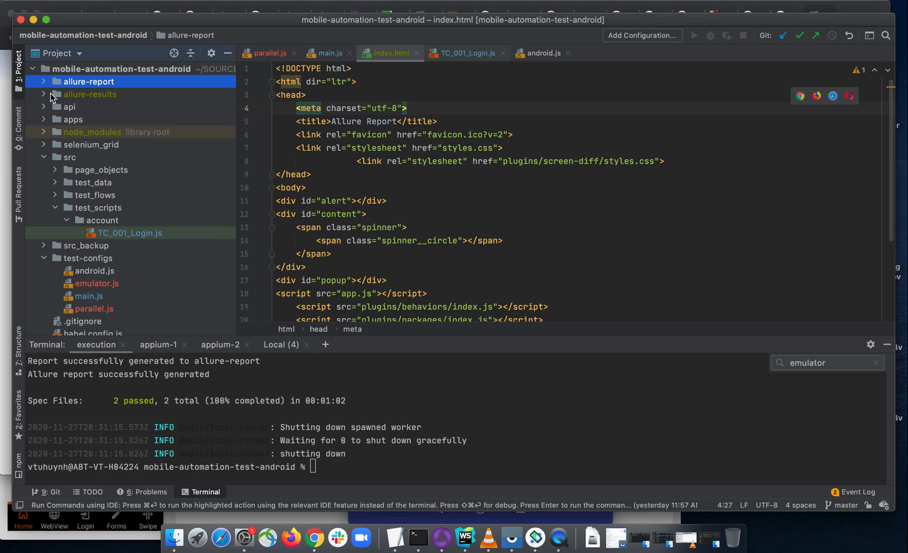
- Delete the old allure-report and allure-results folders and rerun npm test ./test-configs/parallel.js
right_click(88, 81)
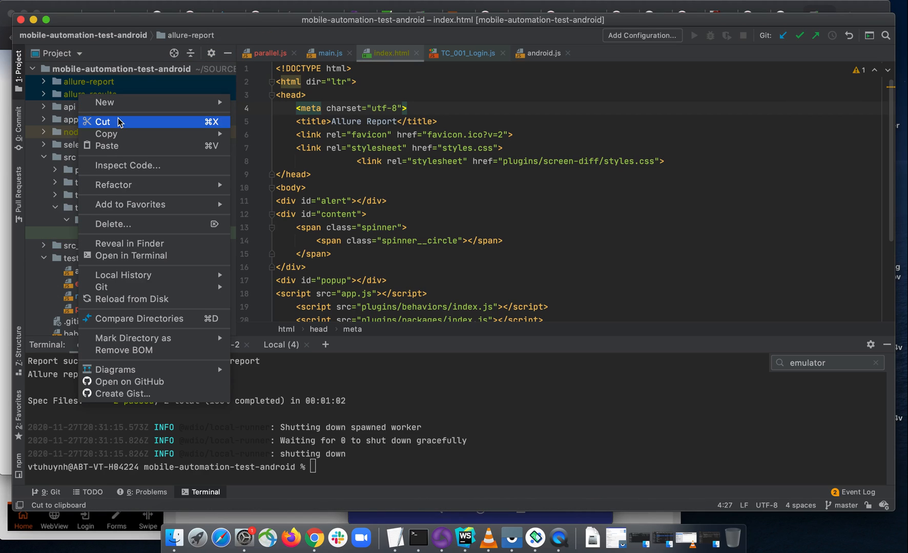
click(114, 224)
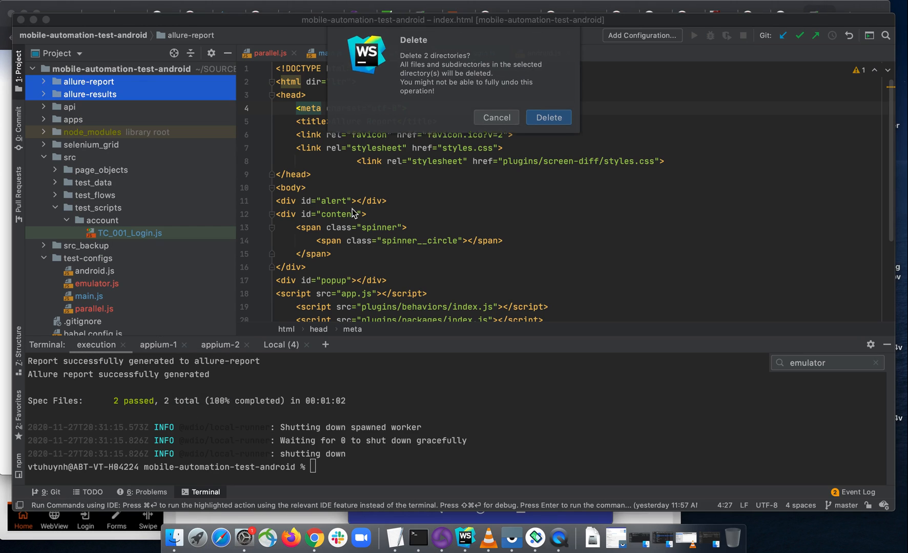
click(547, 117)
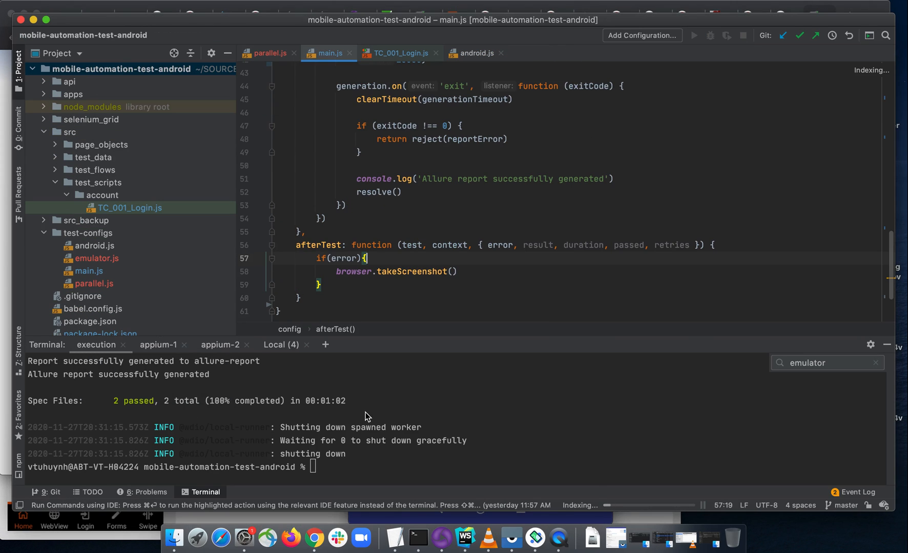
text(npm test ./test-configs/parallel.js)
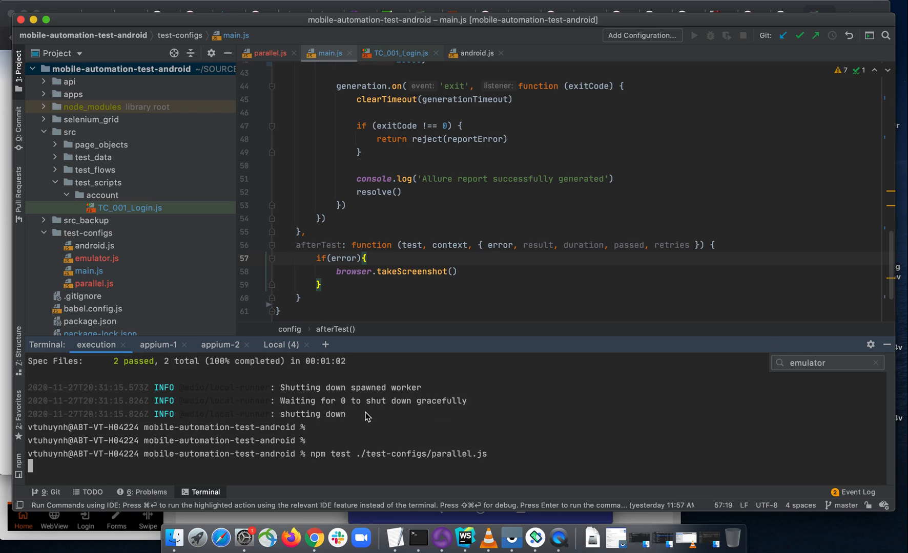
- Check the appium-1 and appium-2 server logs as the rerun starts on both devices
click(158, 344)
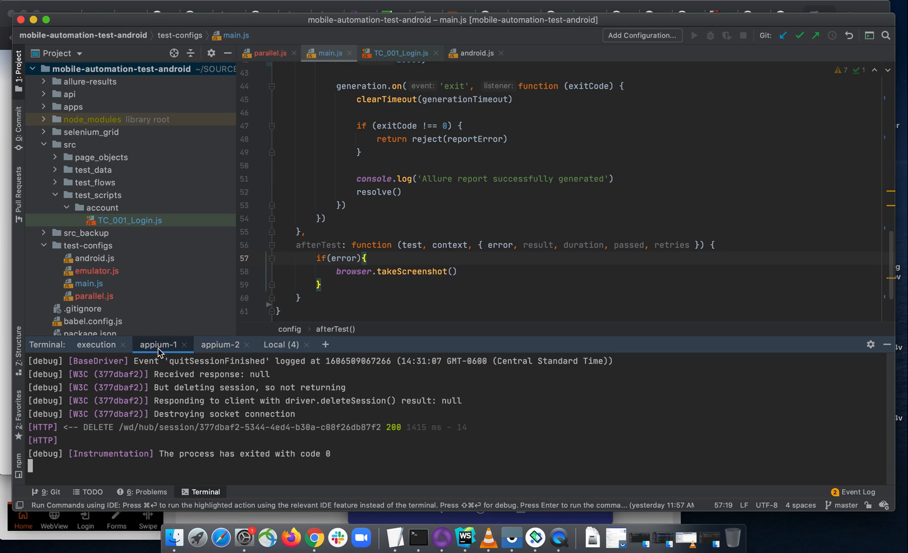
click(220, 344)
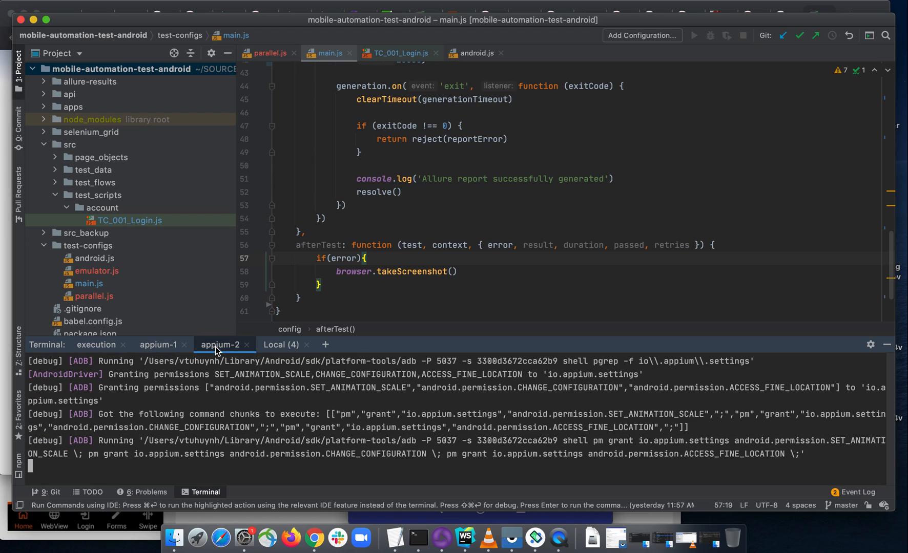
click(220, 345)
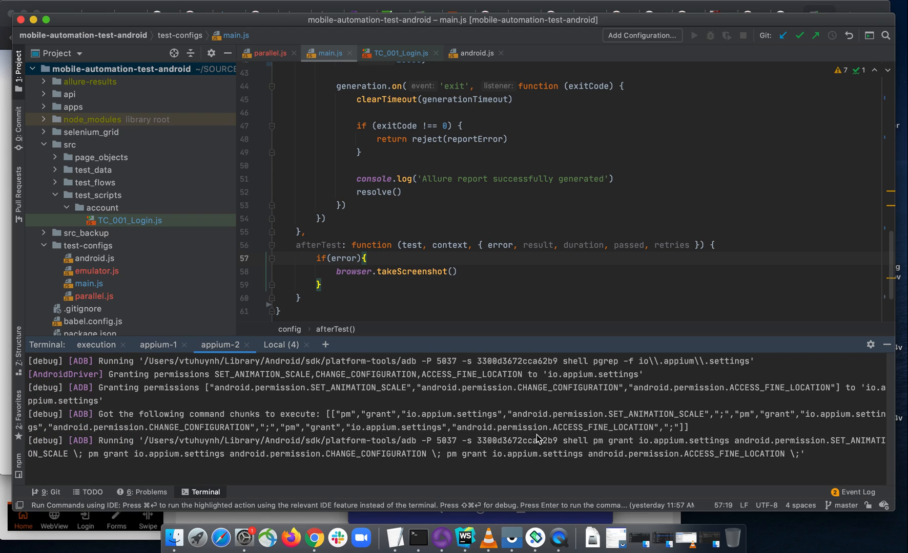
click(533, 539)
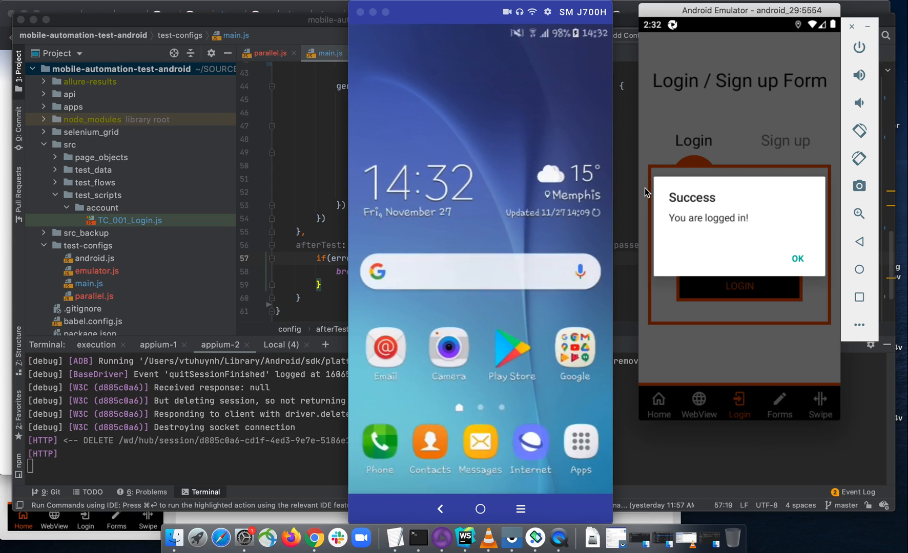
- Watch the login tests execute on the emulator and Samsung device windows
click(798, 258)
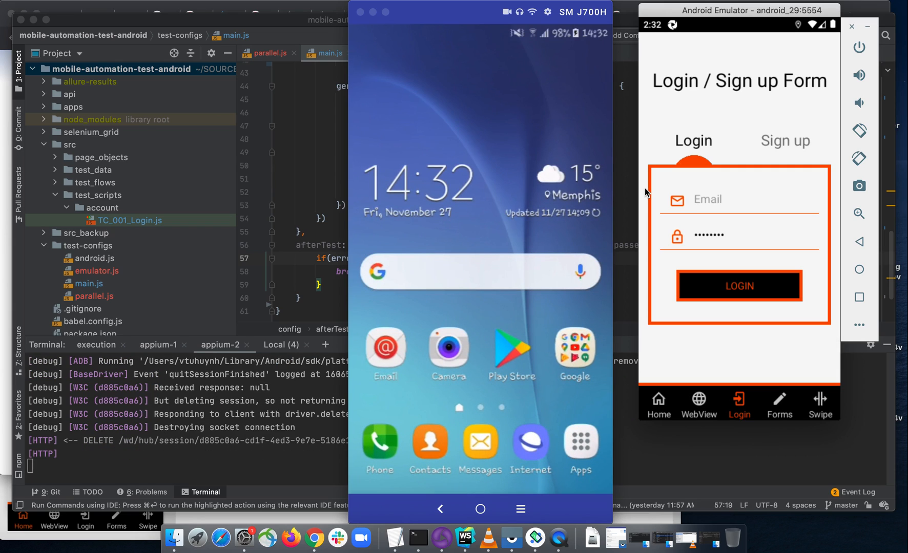
click(739, 235)
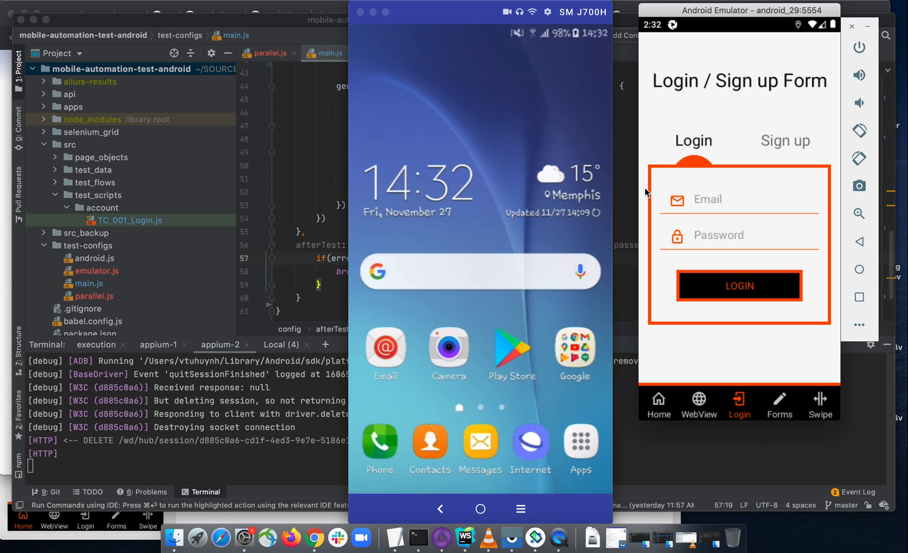
click(739, 285)
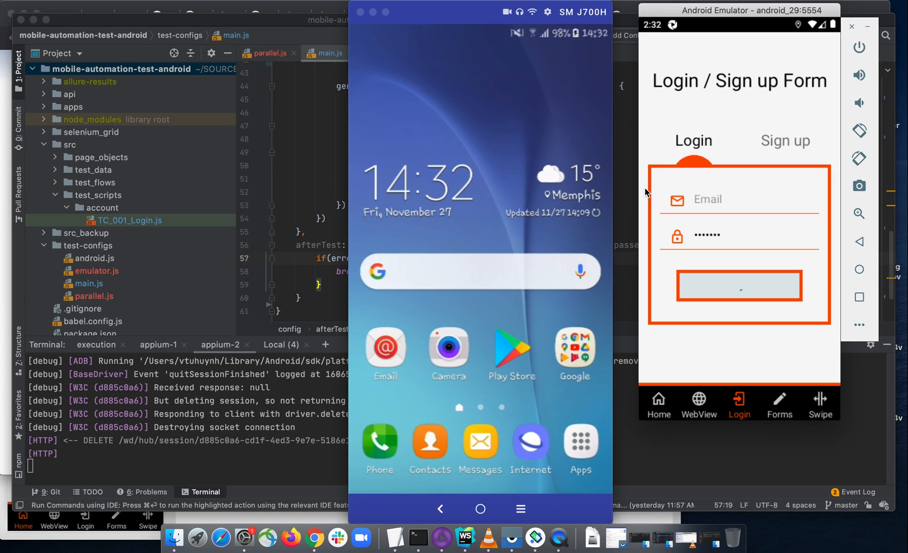
click(738, 286)
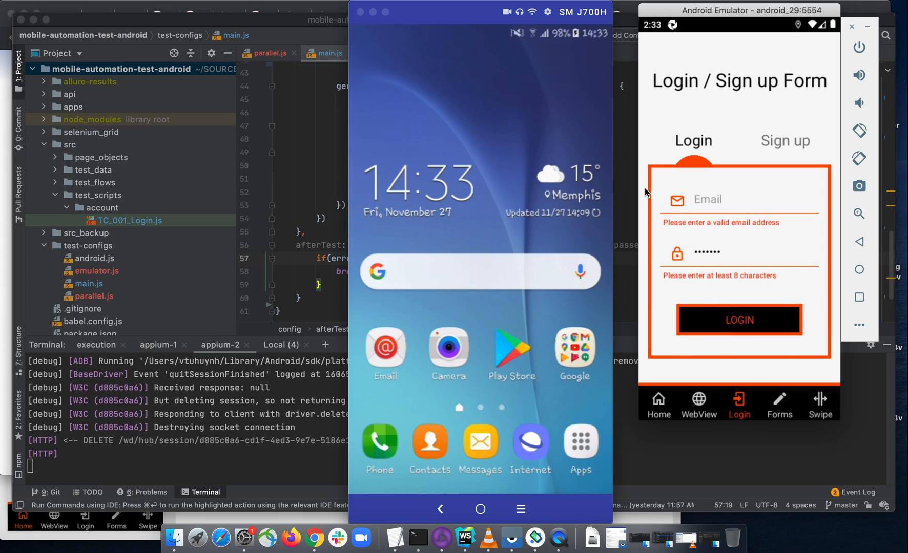
mouse_move(104, 373)
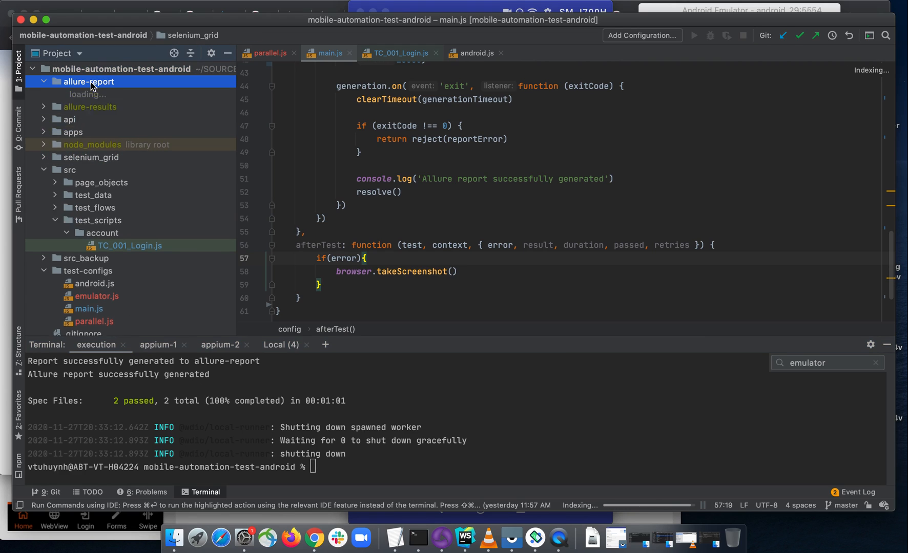
- Open index.html from the new allure-report folder showing 4 passed tests in two device suites
click(89, 81)
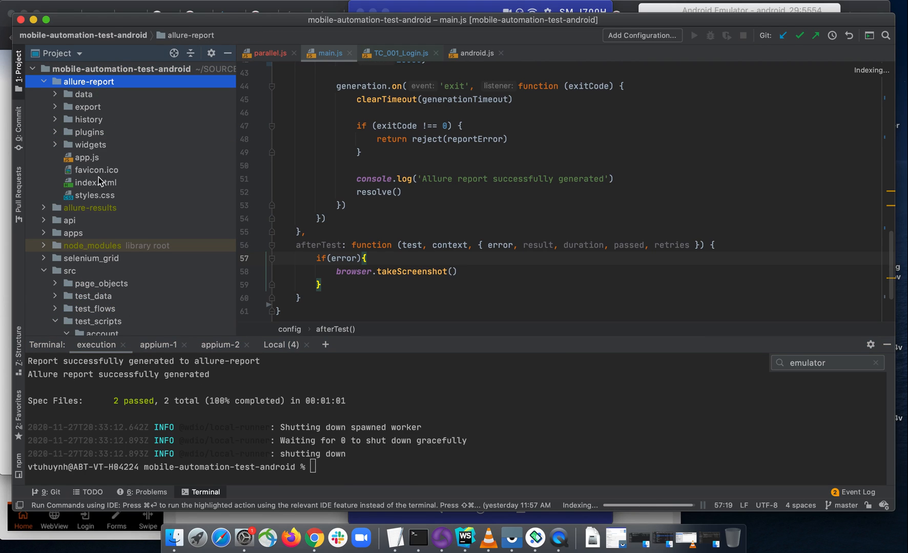
double_click(95, 182)
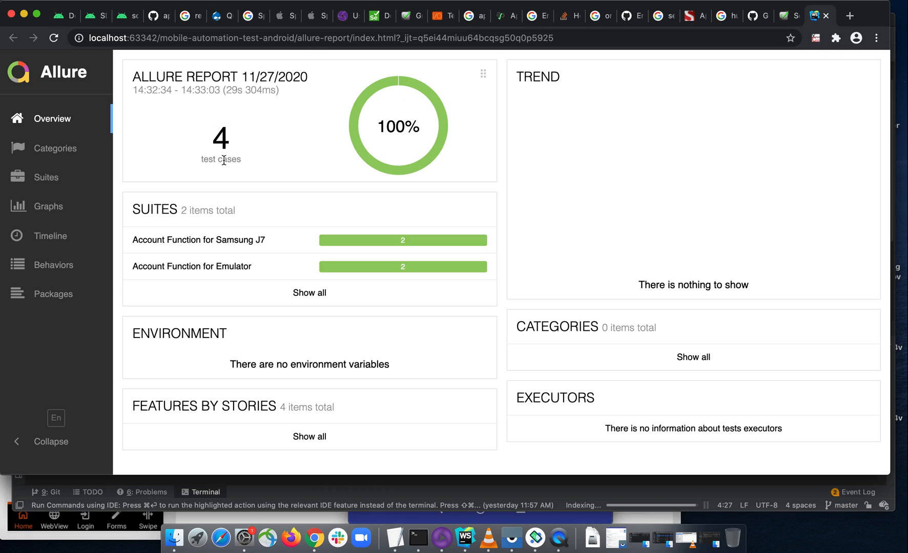
mouse_move(199, 240)
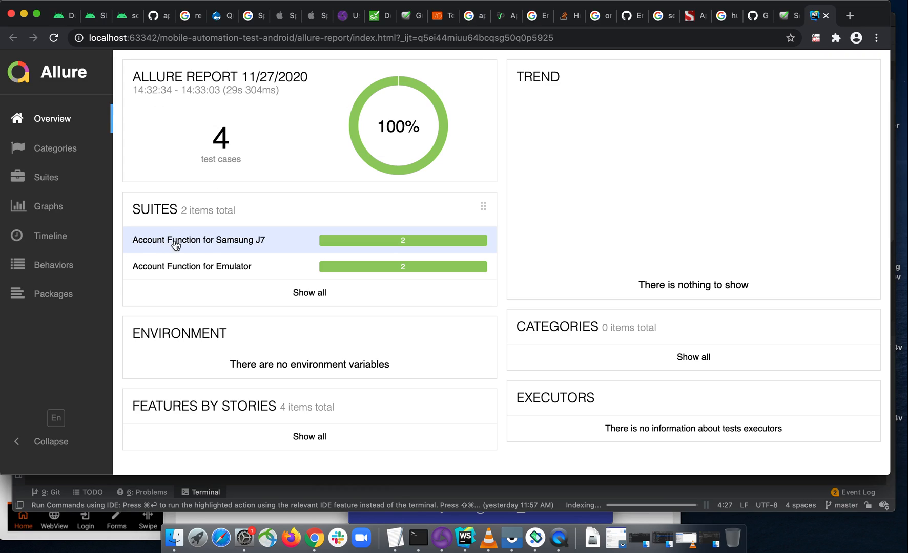
mouse_move(270, 245)
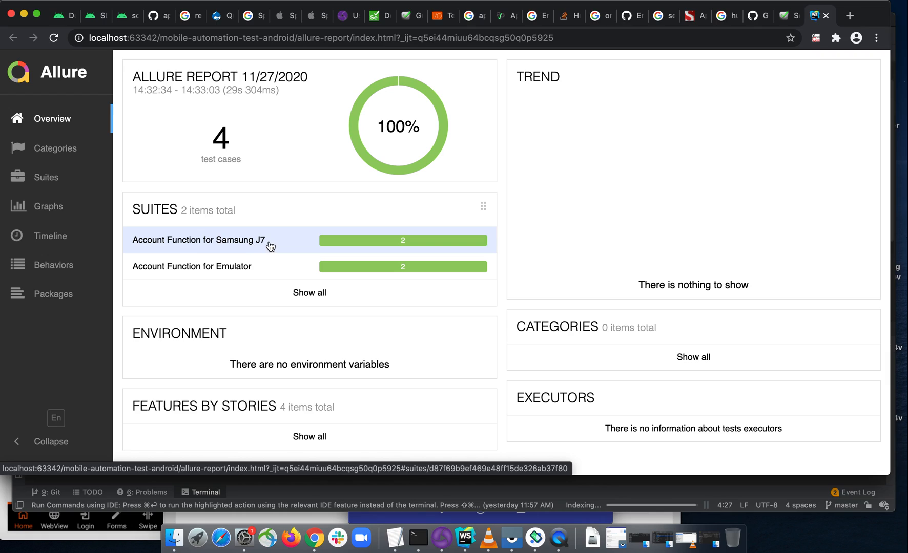
mouse_move(248, 266)
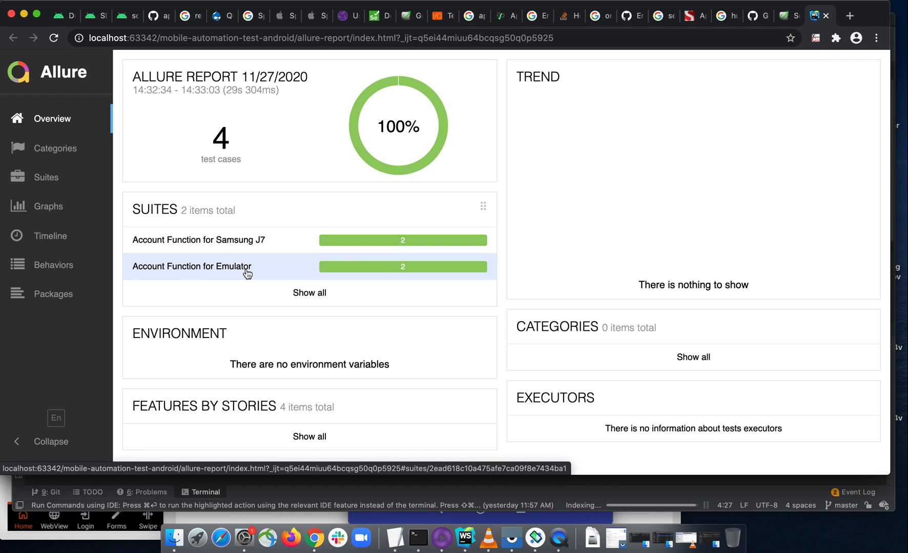
mouse_move(396, 272)
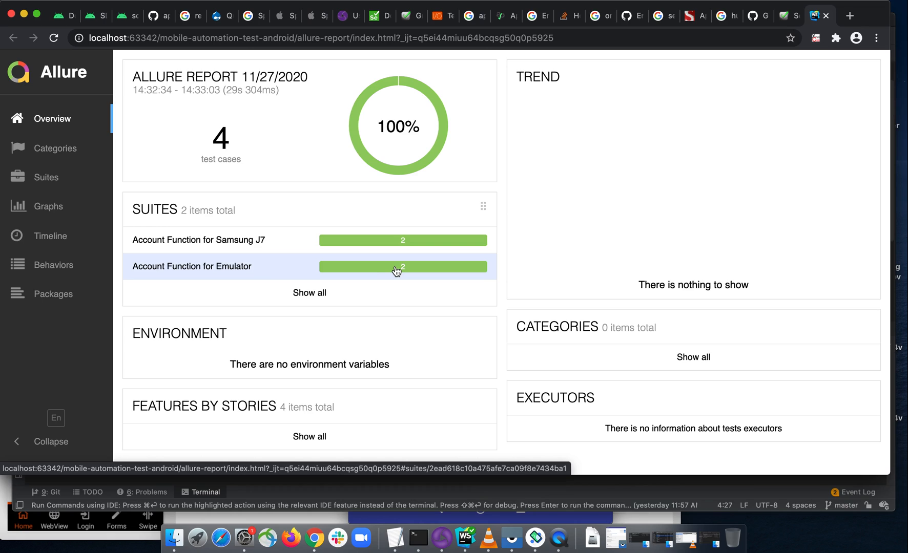
- Review the report's Graphs page, then return to the Overview
click(49, 206)
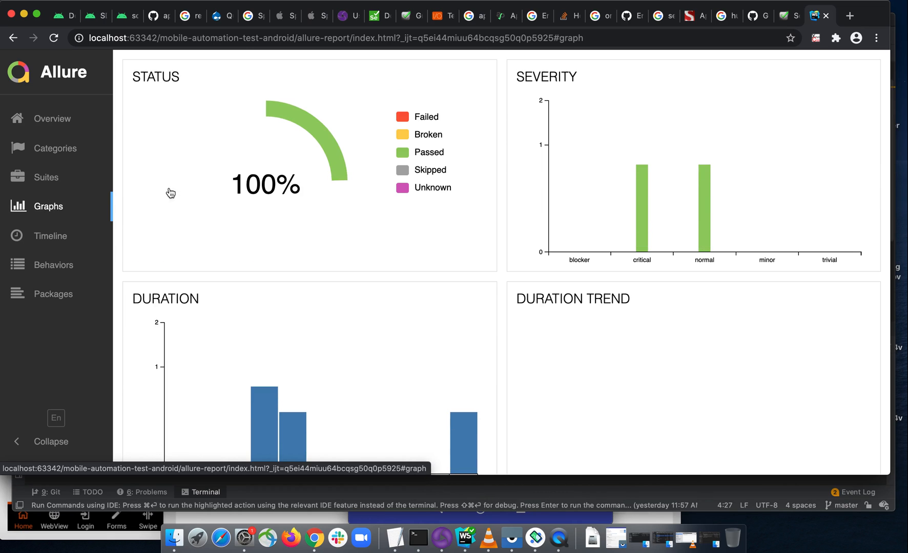
scroll(down, 3)
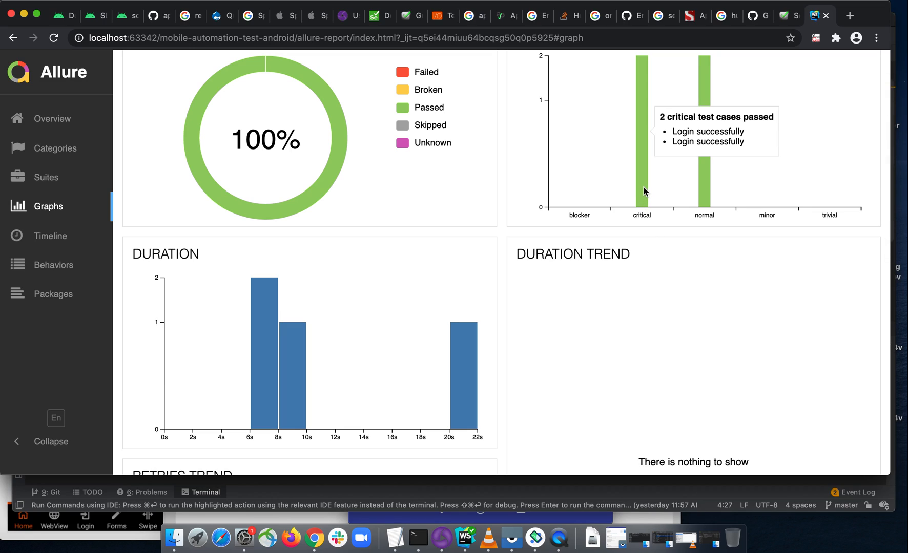
mouse_move(705, 180)
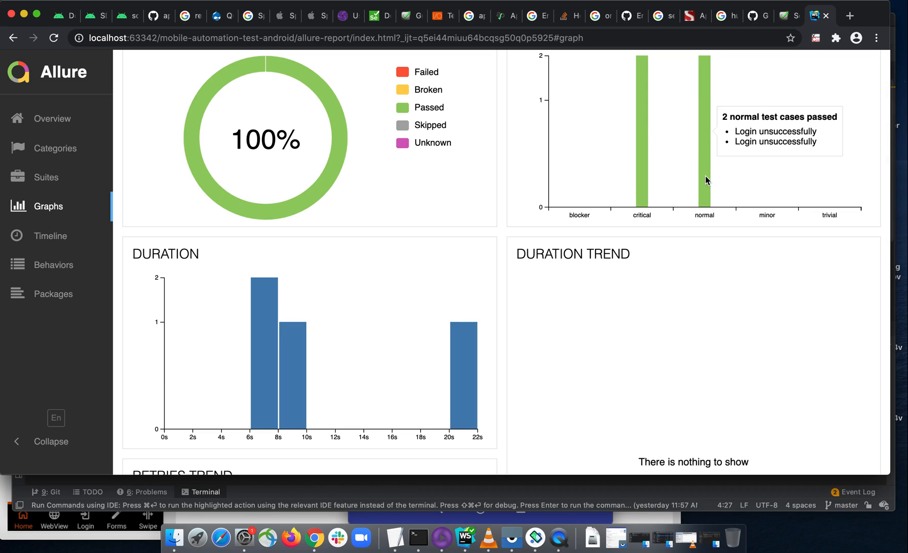
mouse_move(51, 236)
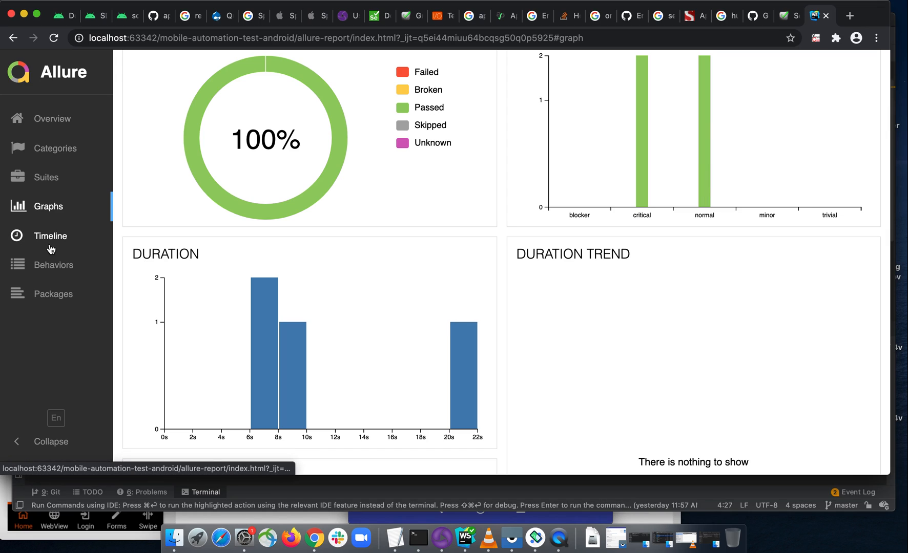
click(51, 119)
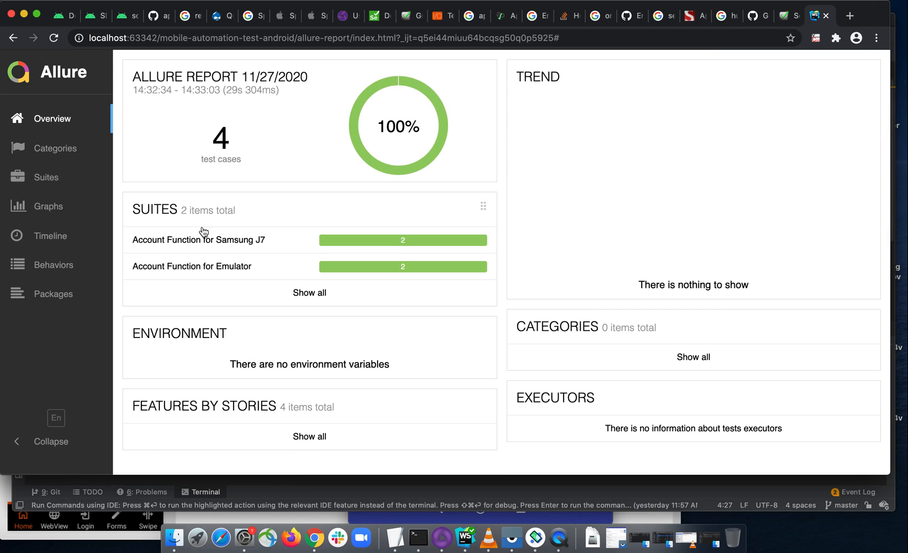
- In Suites, view the Emulator 'Login successfully' test, then the Samsung J7 'Login unsuccessfully' details
click(45, 177)
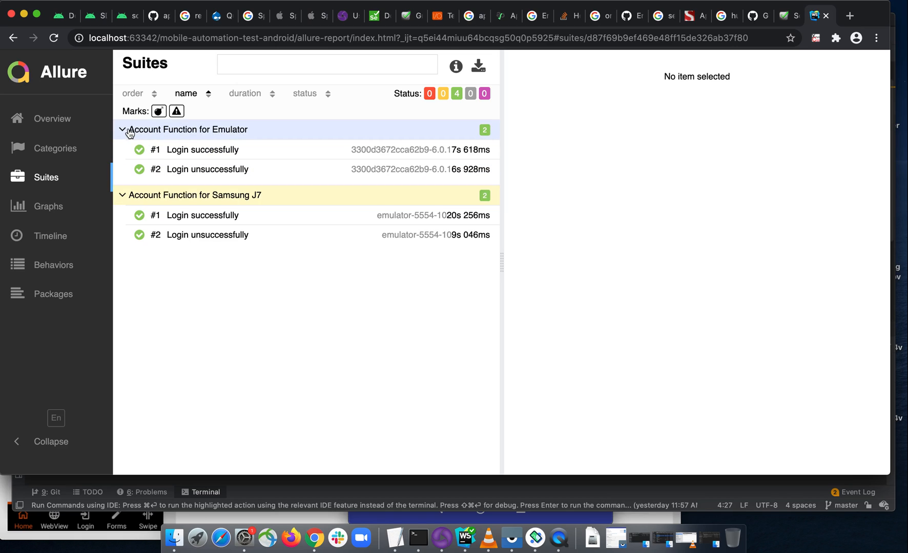
click(203, 150)
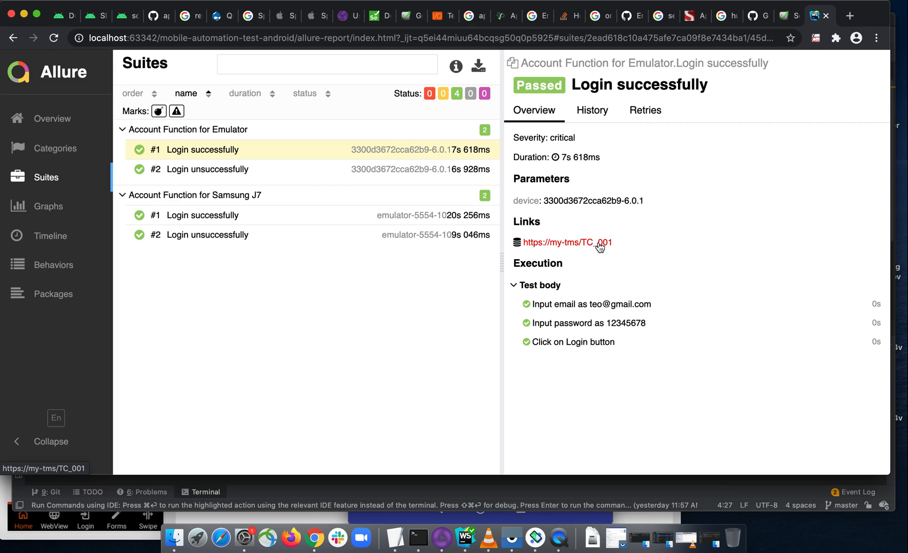
mouse_move(217, 180)
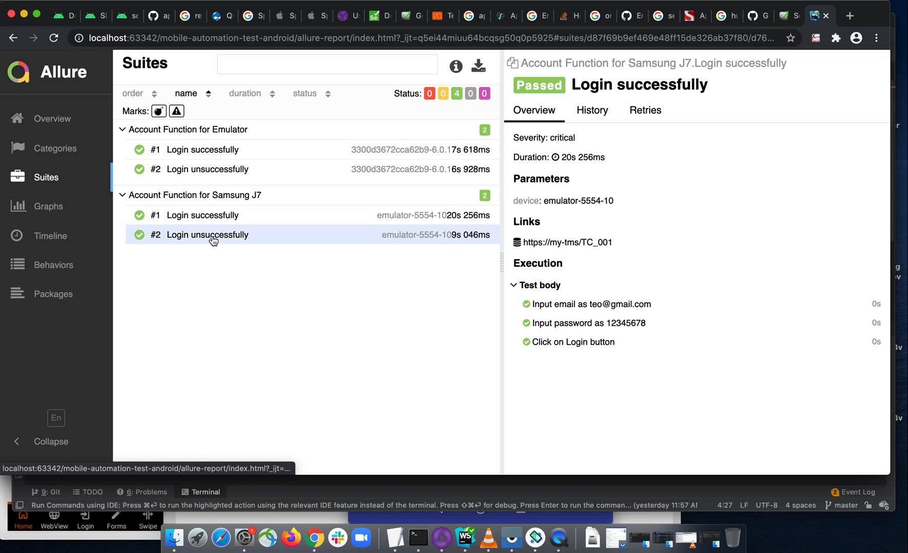
click(207, 235)
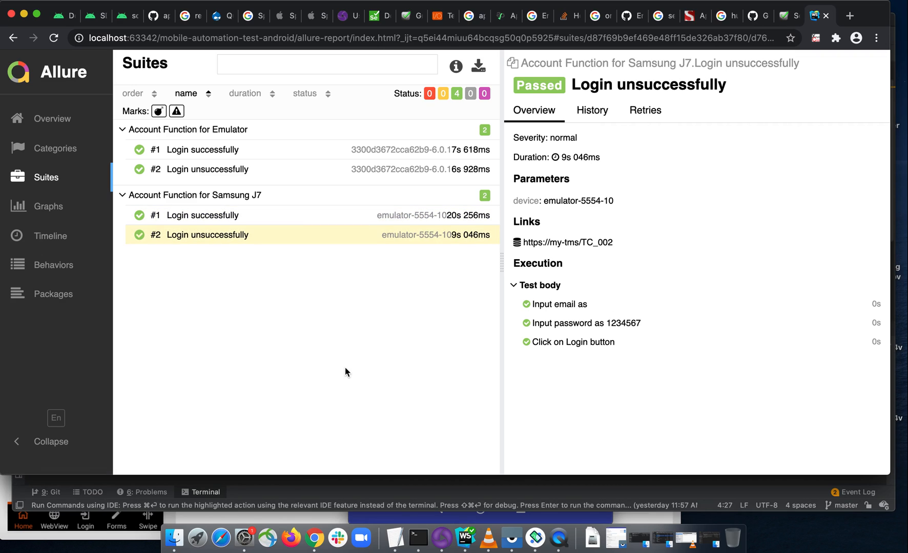